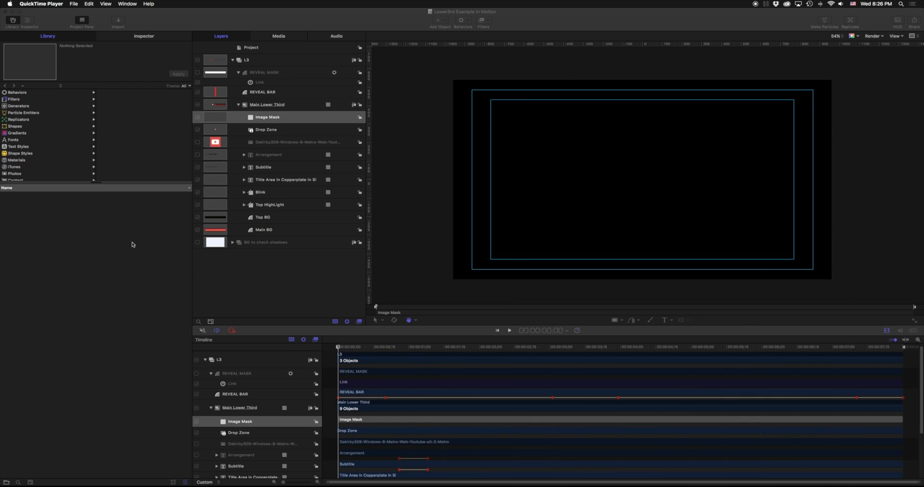
{"action": "mouse_move", "coordinate": [490, 384]}
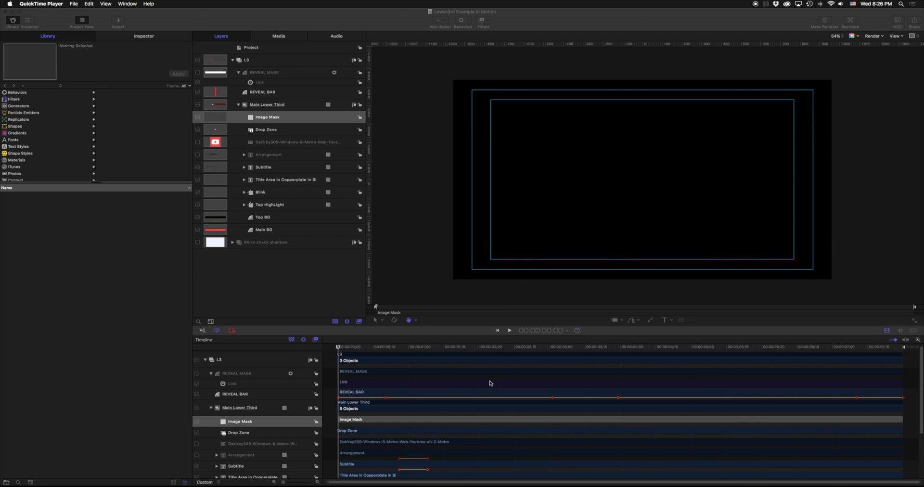
{"action": "mouse_move", "coordinate": [146, 272]}
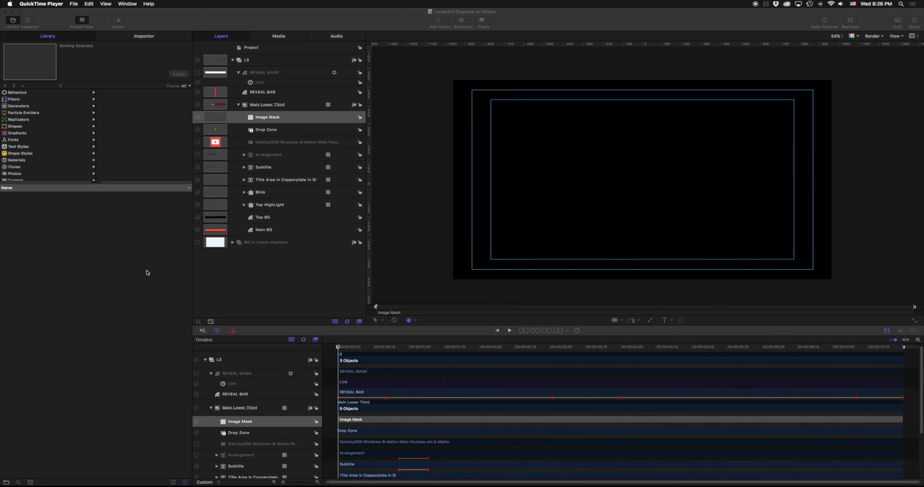
{"action": "mouse_move", "coordinate": [161, 21]}
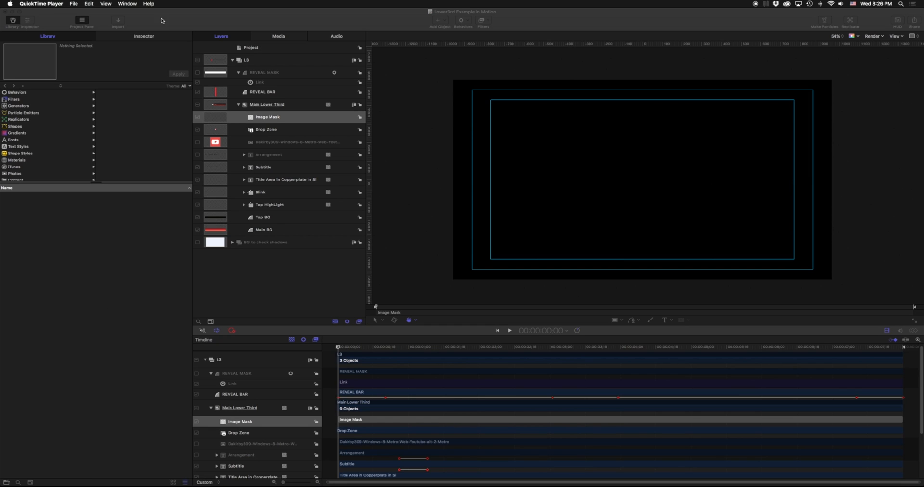
{"action": "mouse_move", "coordinate": [519, 25]}
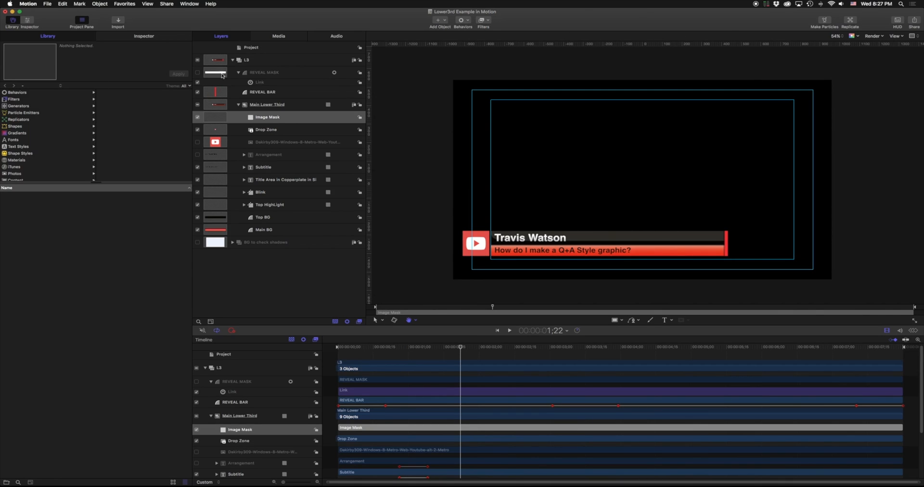
- Briefly show the white check-shadows background behind the L3 group, then hide it again
{"action": "left_click", "coordinate": [232, 60]}
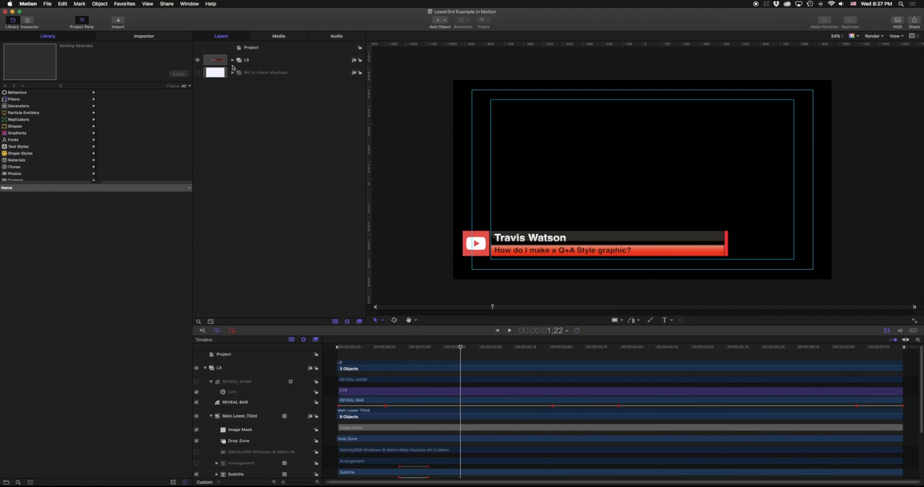
{"action": "mouse_move", "coordinate": [247, 74]}
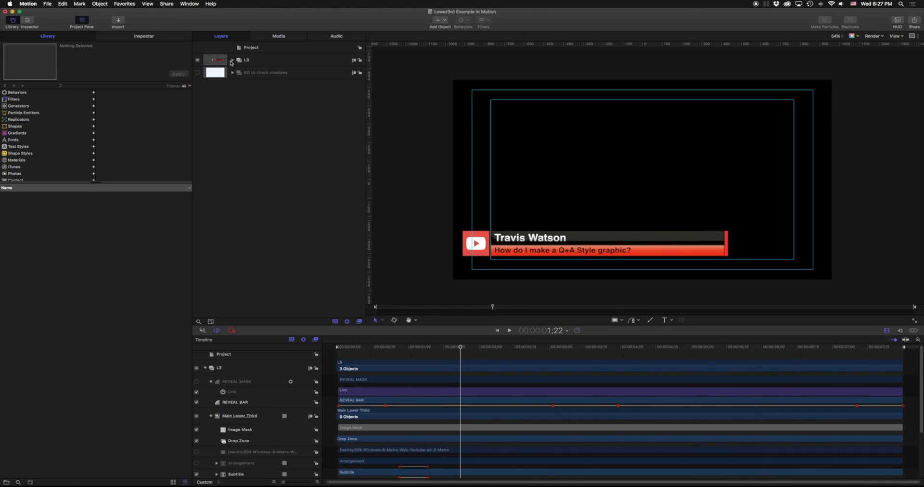
{"action": "mouse_move", "coordinate": [907, 231]}
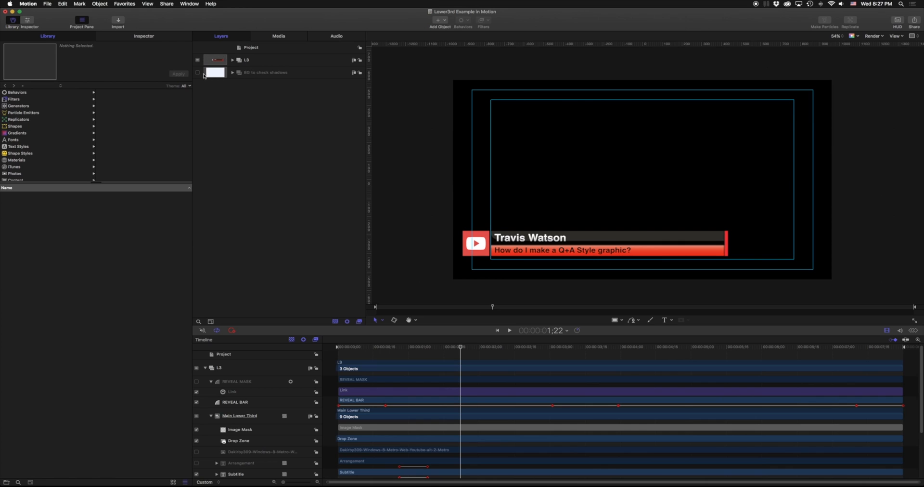
{"action": "left_click", "coordinate": [197, 72]}
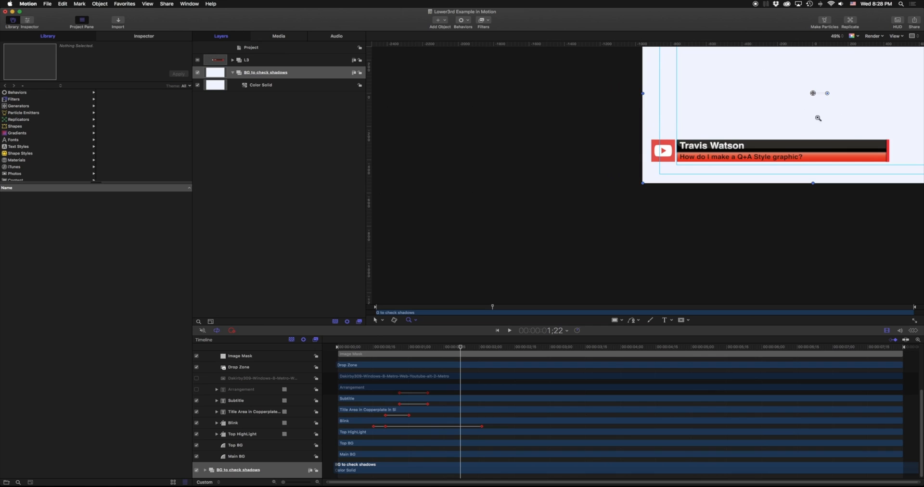
{"action": "left_click", "coordinate": [264, 72]}
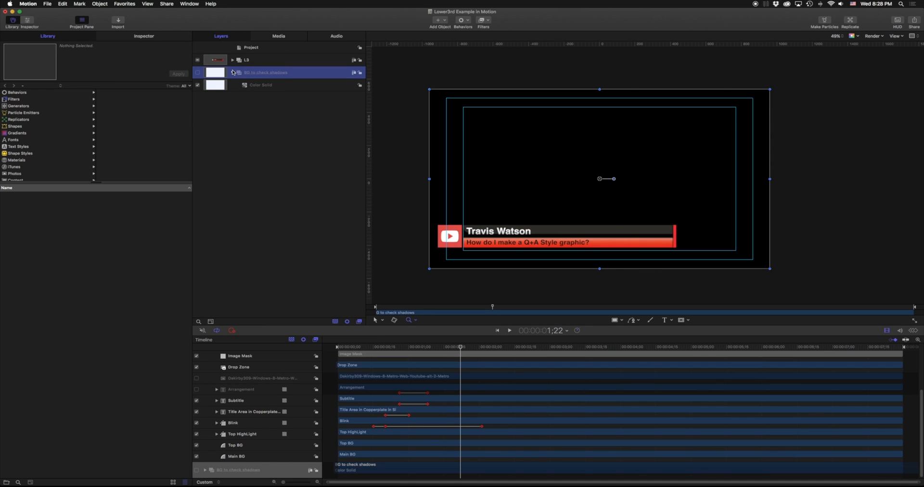
{"action": "left_click", "coordinate": [240, 60]}
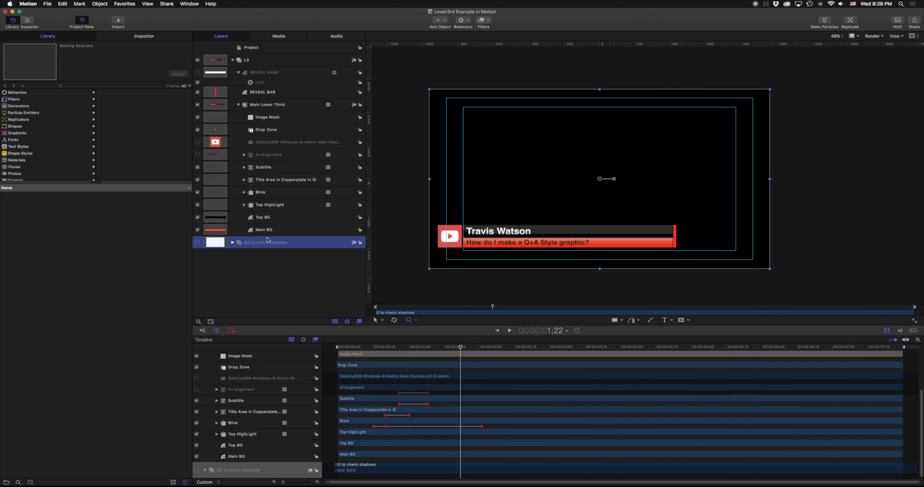
{"action": "mouse_move", "coordinate": [277, 238]}
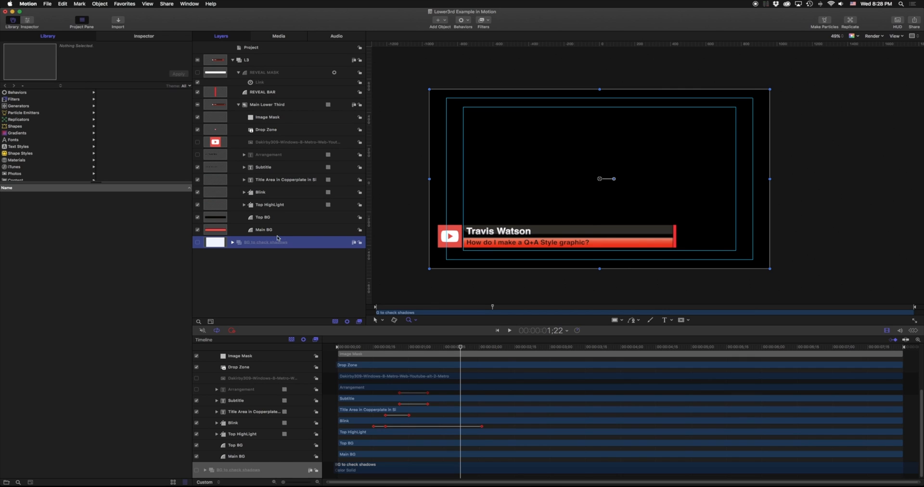
- Solo the red Main BG bar to view its gradient fill, then solo the dark Top HighLight shape
{"action": "left_click", "coordinate": [263, 229]}
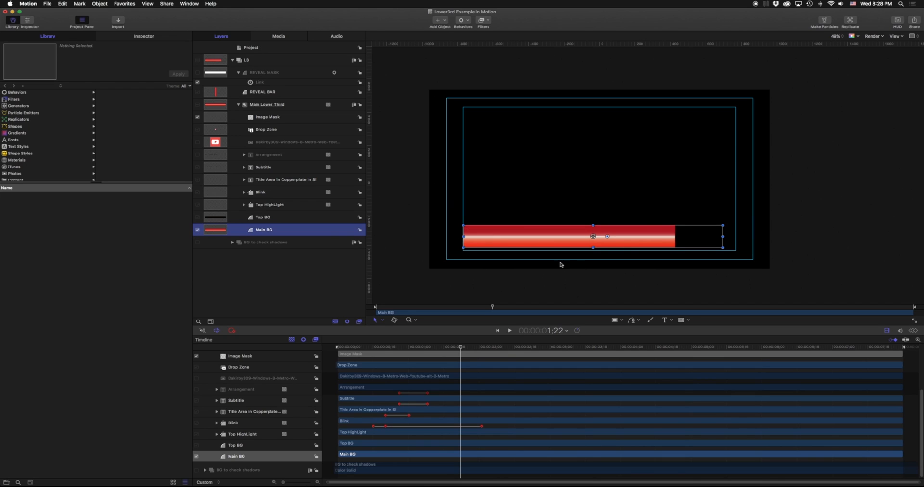
{"action": "left_click", "coordinate": [143, 36]}
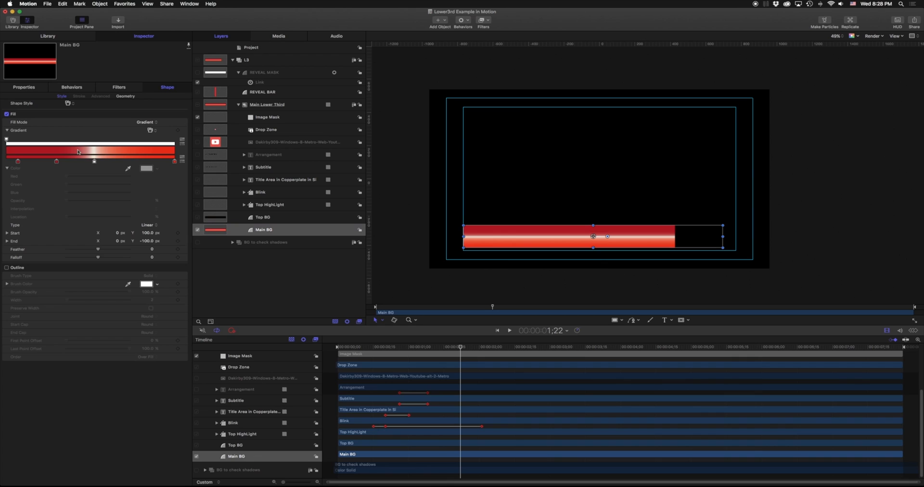
{"action": "mouse_move", "coordinate": [55, 221]}
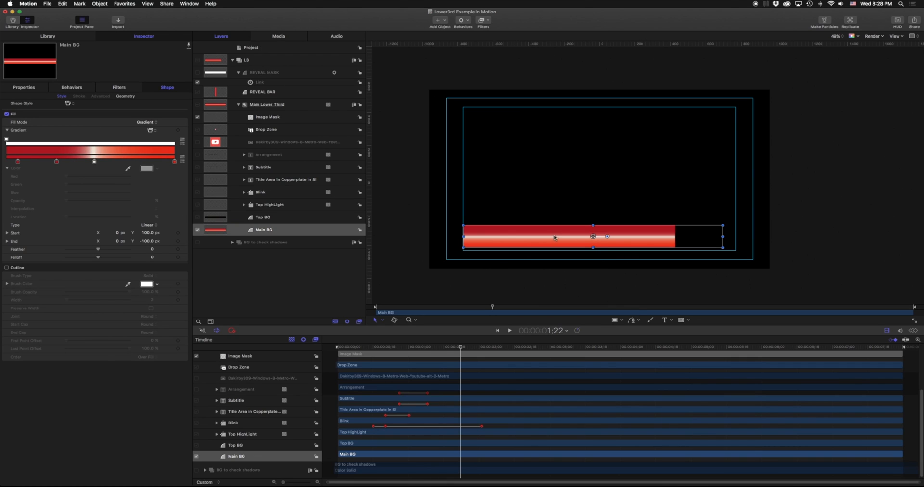
{"action": "left_click", "coordinate": [264, 229]}
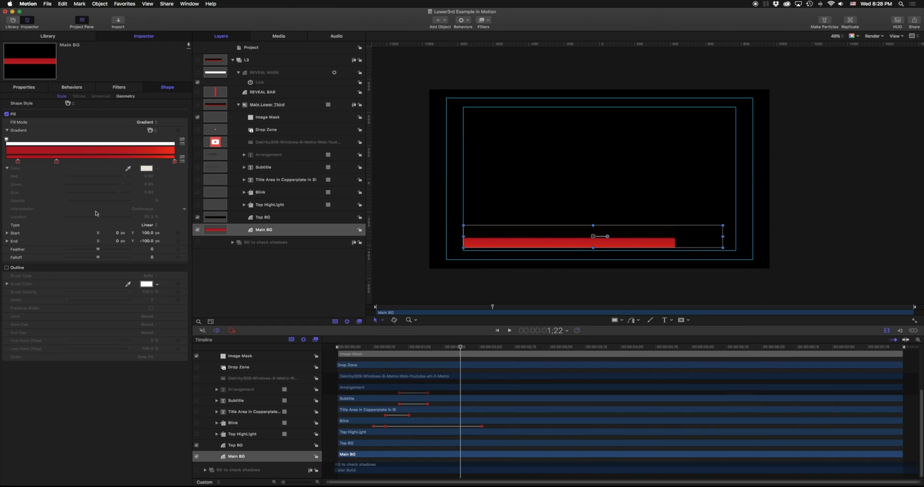
{"action": "mouse_move", "coordinate": [600, 248]}
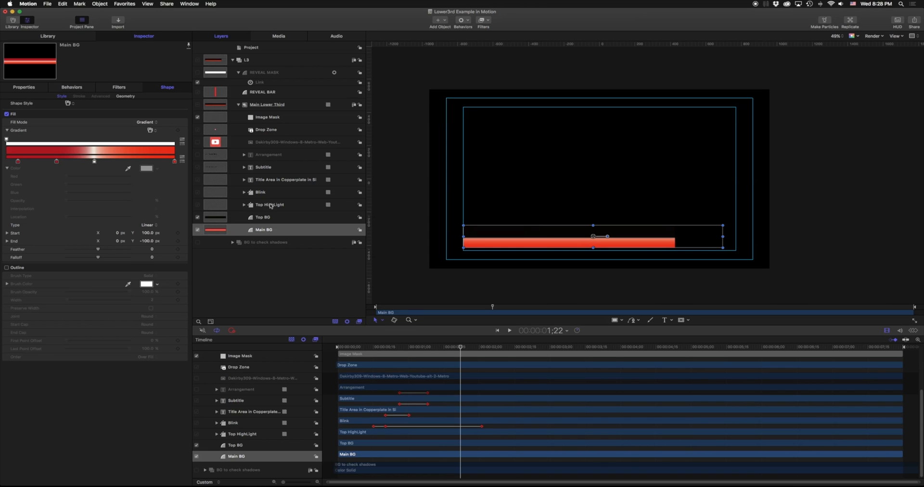
{"action": "left_click", "coordinate": [269, 205]}
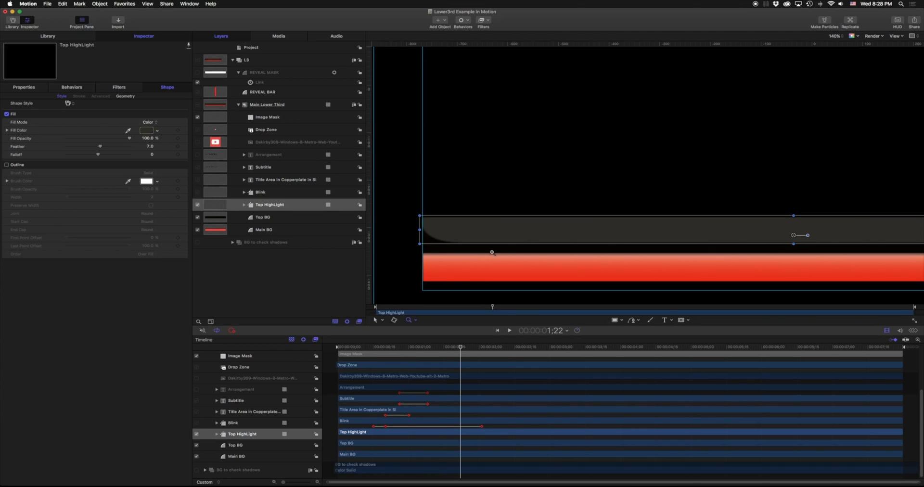
{"action": "left_click", "coordinate": [270, 205]}
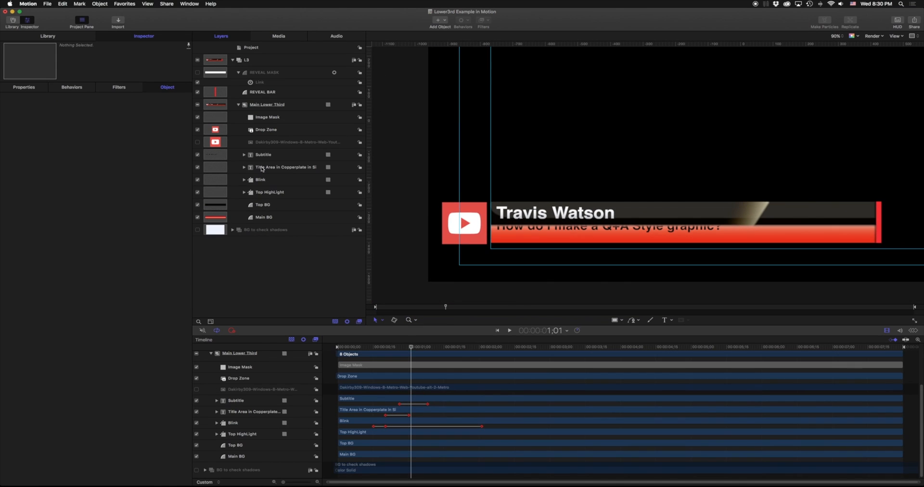
- Inspect the Title Area and Subtitle text layers, then the Drop Zone's image settings
{"action": "left_click", "coordinate": [286, 166]}
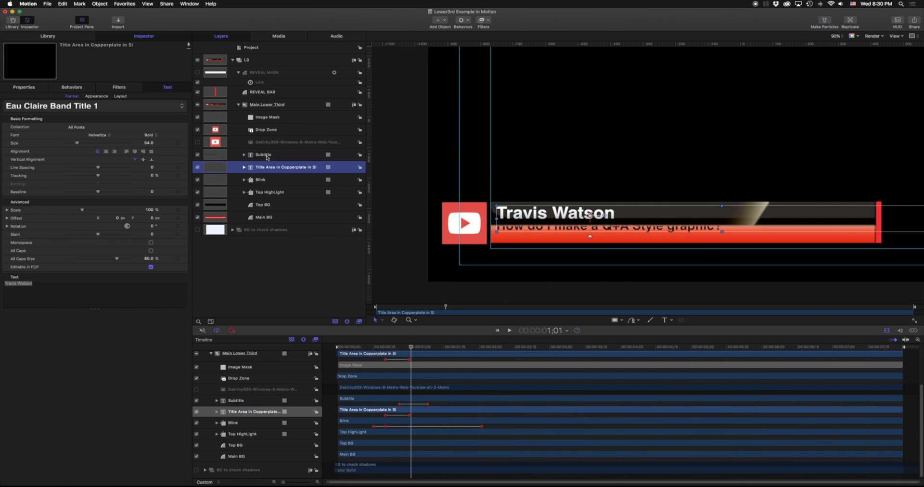
{"action": "left_click", "coordinate": [263, 154]}
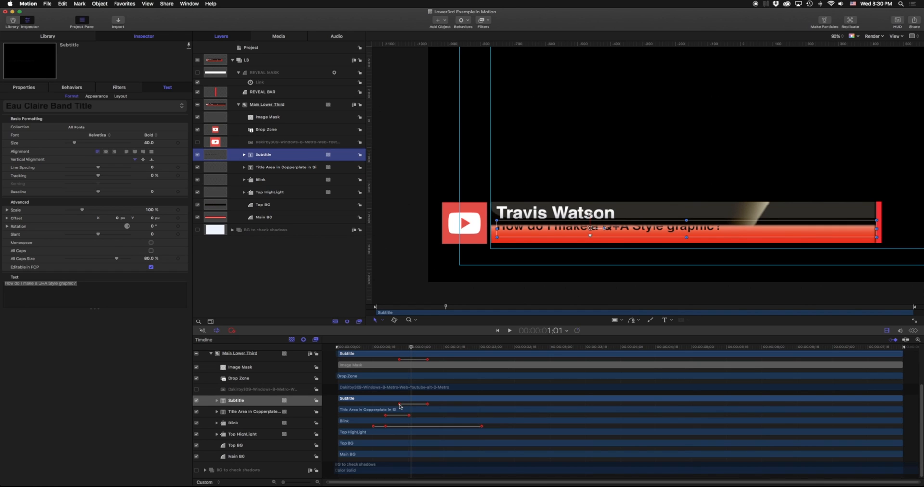
{"action": "left_click", "coordinate": [301, 142]}
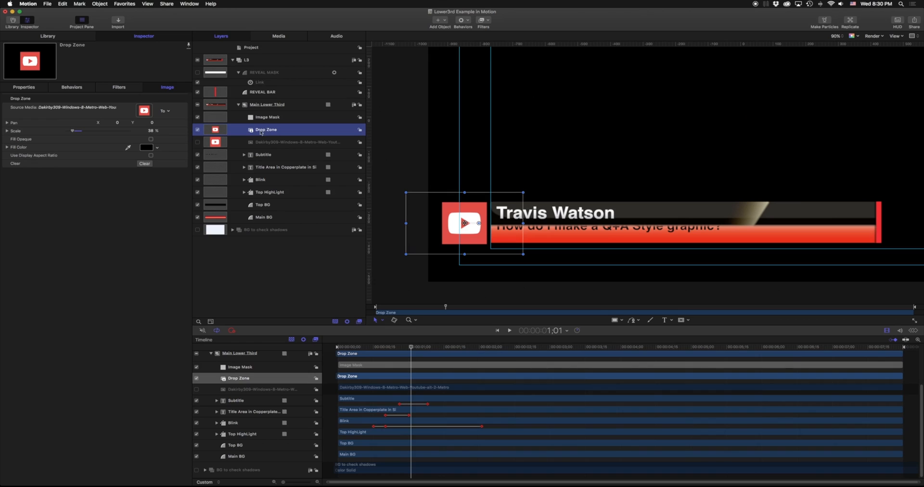
{"action": "mouse_move", "coordinate": [264, 141]}
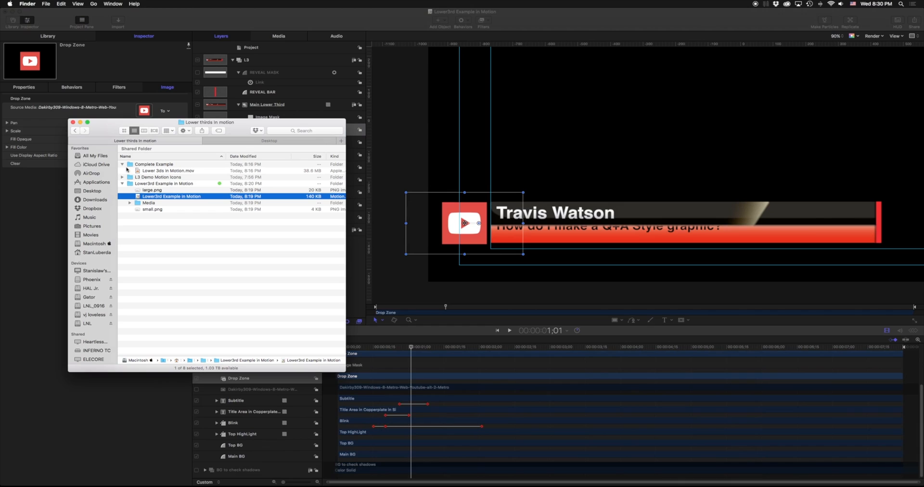
- Pick twitter-128.png from the L3 Demo Motion Icons folder for the drop zone
{"action": "left_click", "coordinate": [123, 177]}
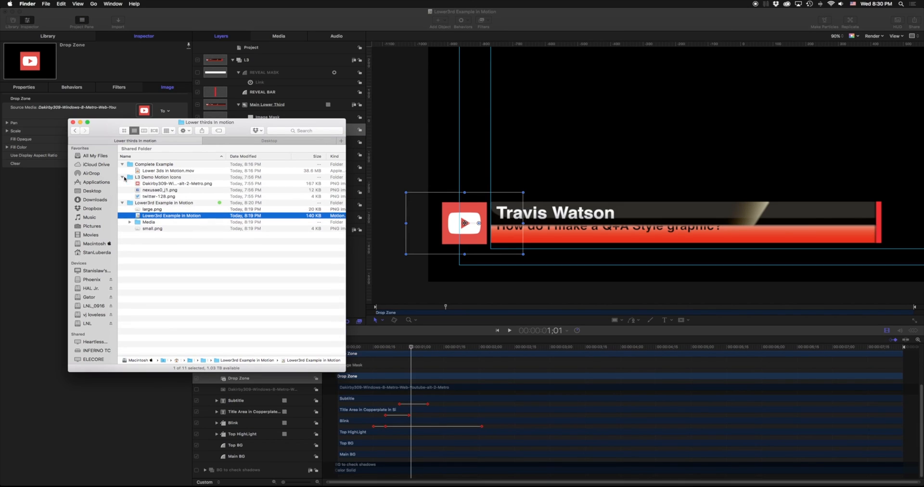
{"action": "left_click", "coordinate": [158, 197]}
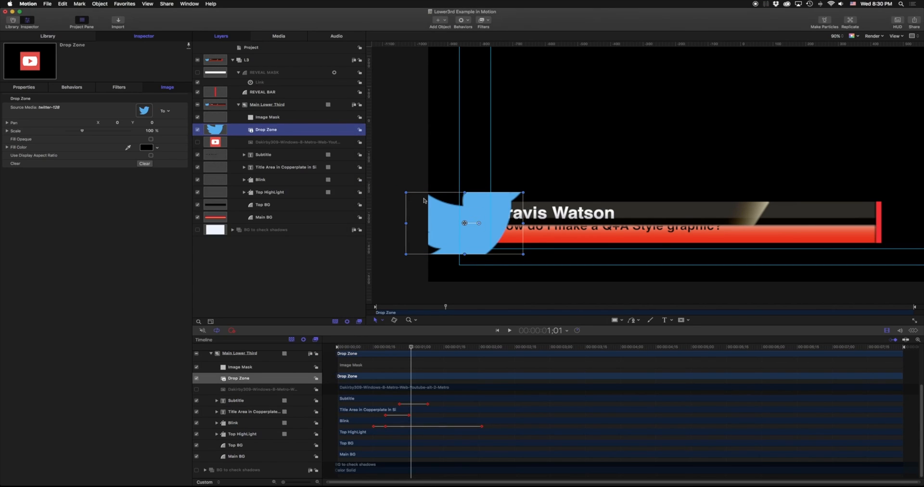
{"action": "mouse_move", "coordinate": [24, 125]}
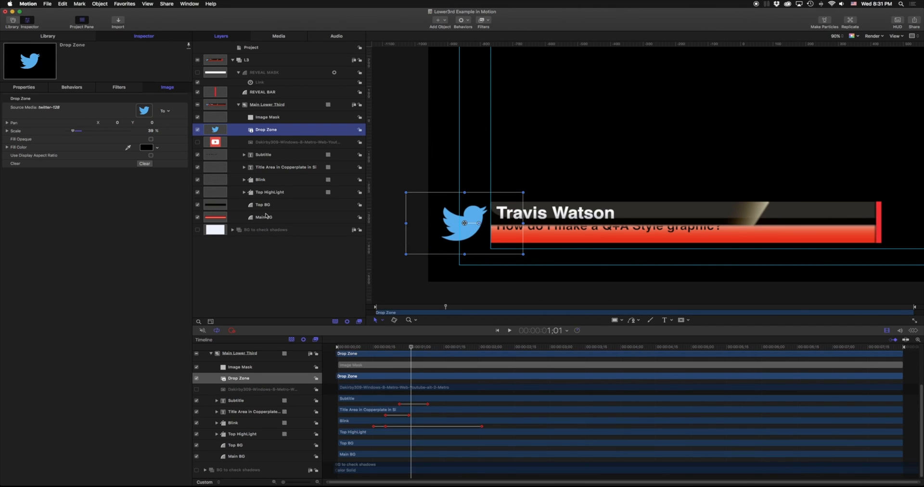
- Select a Main BG gradient stop and show its red colour values in the Colors window
{"action": "left_click", "coordinate": [264, 217]}
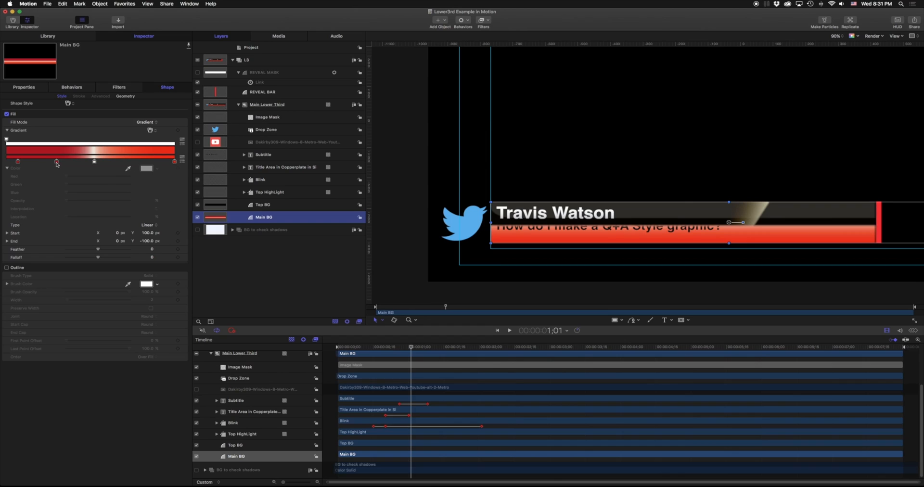
{"action": "left_click", "coordinate": [146, 169]}
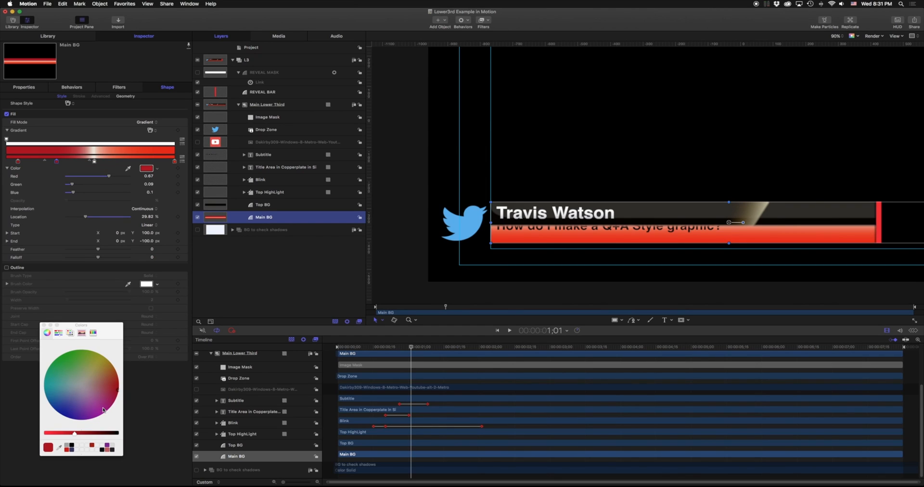
{"action": "left_click", "coordinate": [72, 392]}
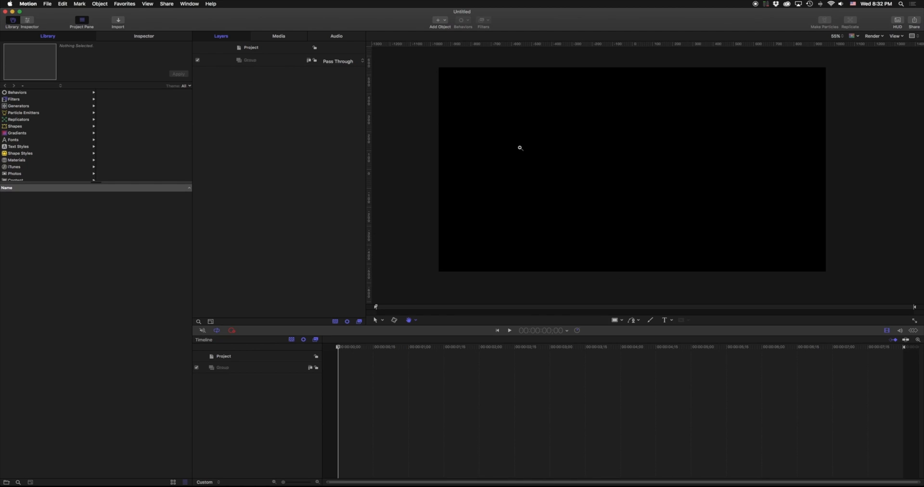
{"action": "mouse_move", "coordinate": [896, 38]}
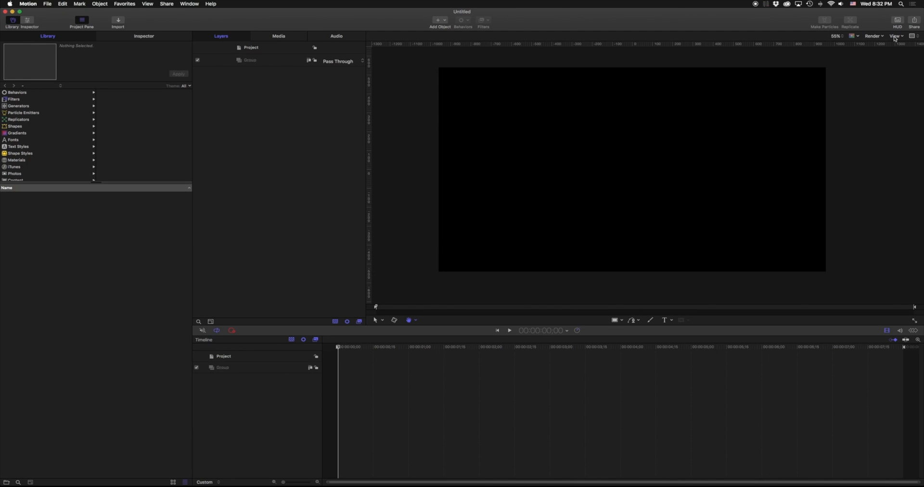
- Turn on the Safe Zones guides from the canvas View overlay menu
{"action": "left_click", "coordinate": [895, 35]}
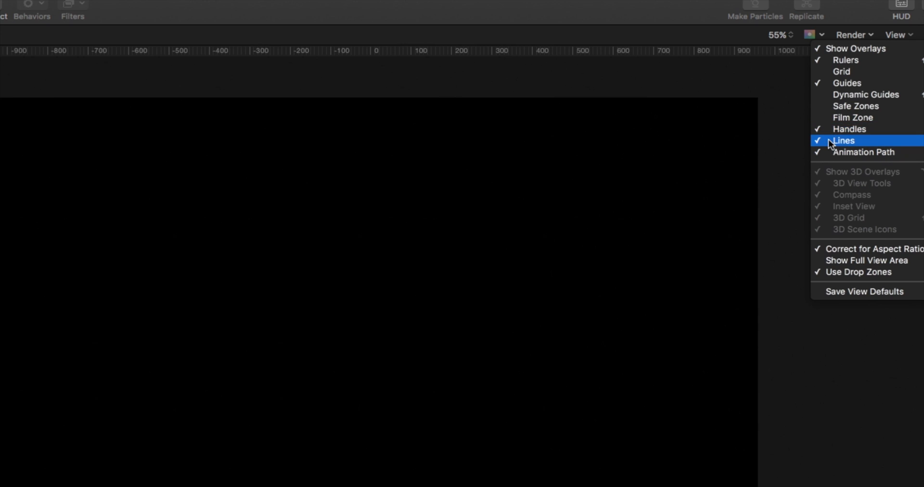
{"action": "left_click", "coordinate": [844, 140]}
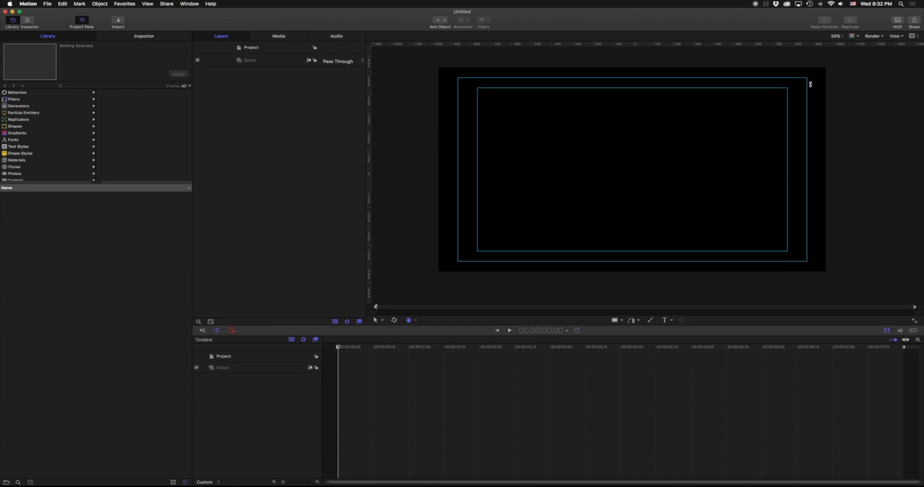
{"action": "mouse_move", "coordinate": [452, 89]}
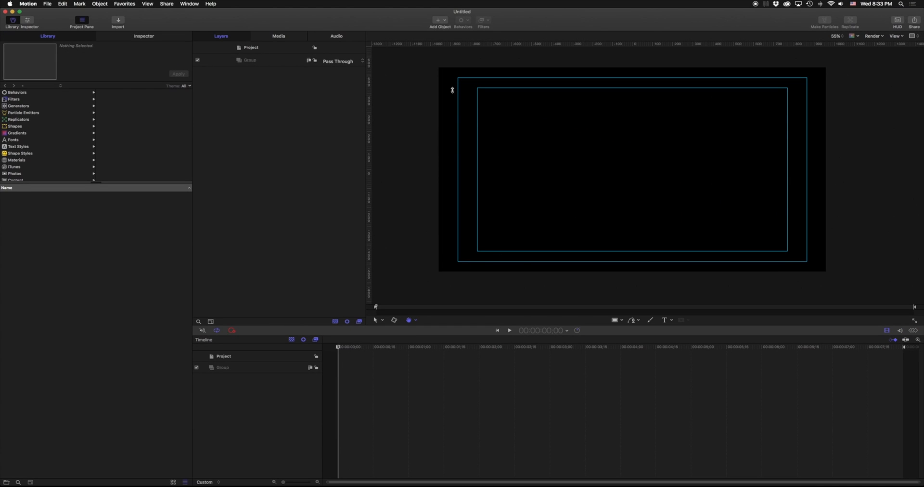
{"action": "mouse_move", "coordinate": [726, 83]}
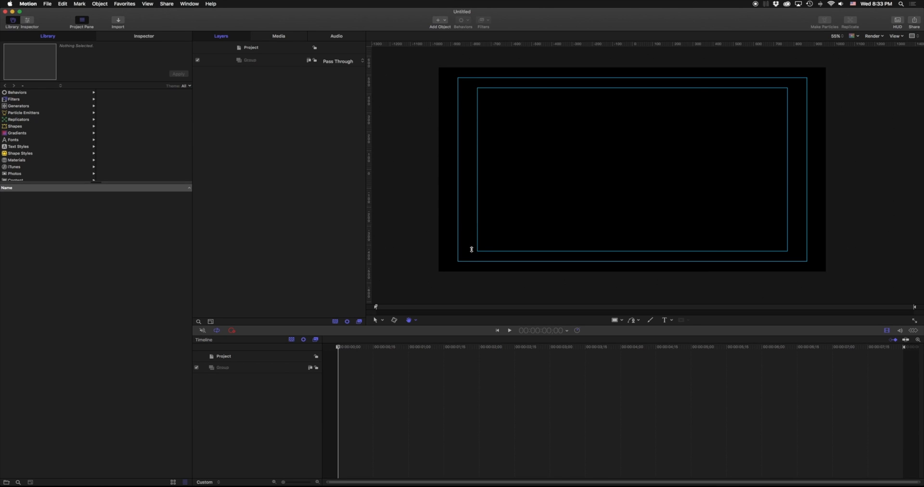
{"action": "mouse_move", "coordinate": [481, 233]}
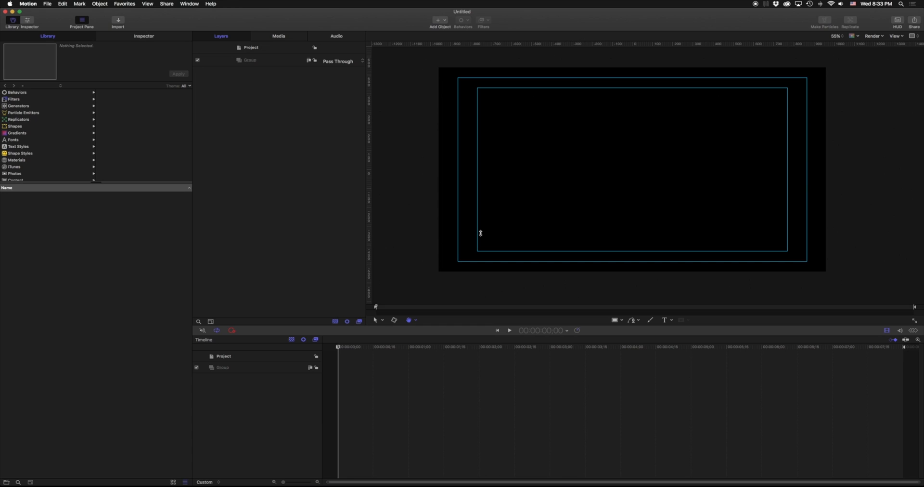
{"action": "mouse_move", "coordinate": [463, 235]}
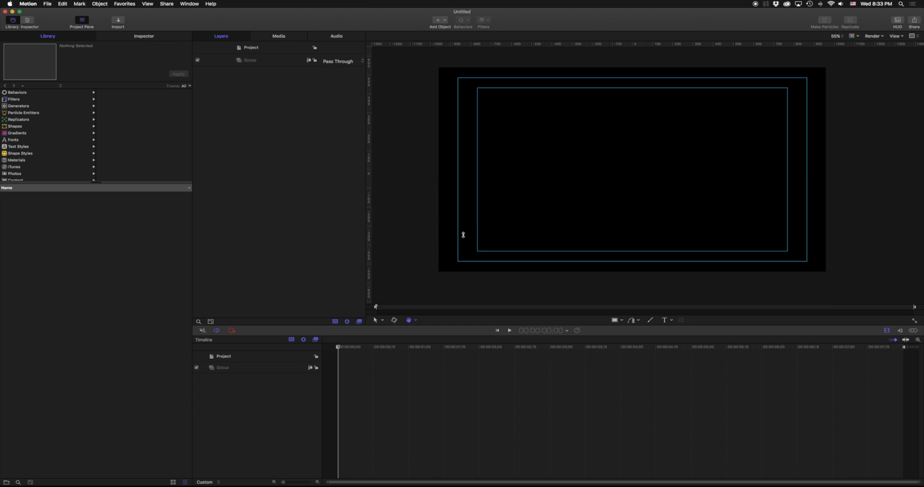
{"action": "mouse_move", "coordinate": [457, 235]}
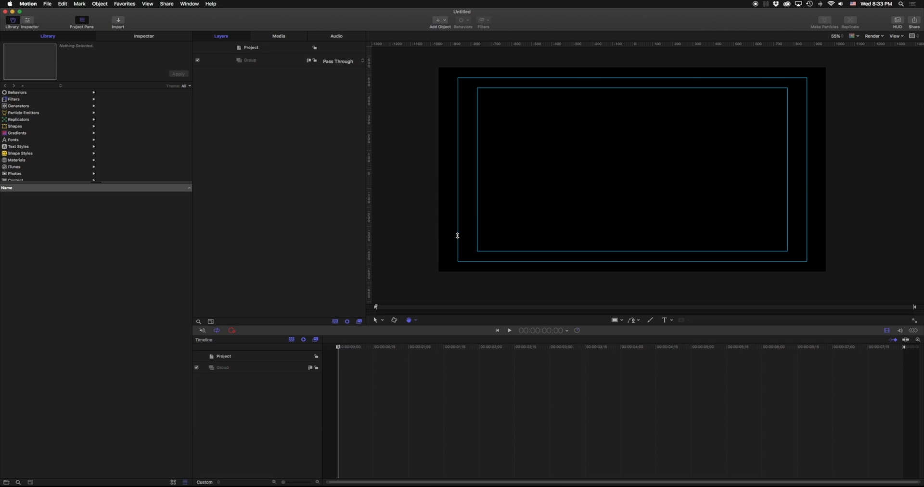
{"action": "mouse_move", "coordinate": [492, 234]}
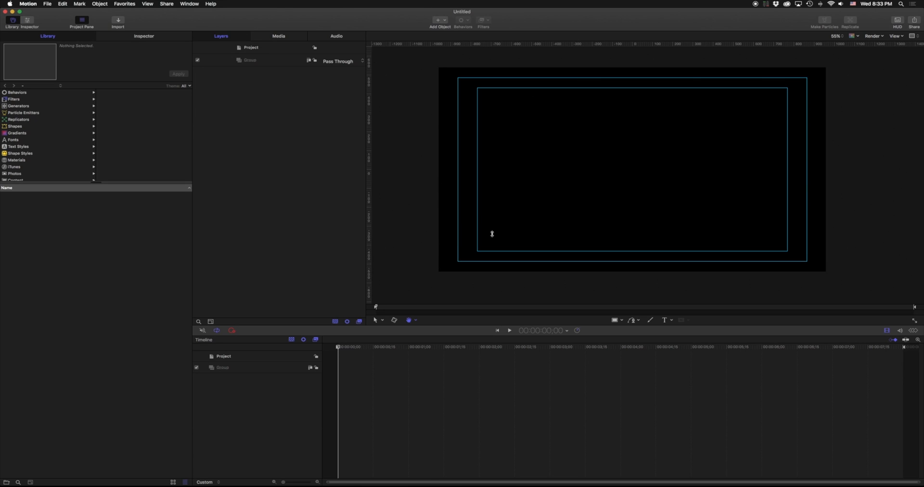
{"action": "mouse_move", "coordinate": [492, 226]}
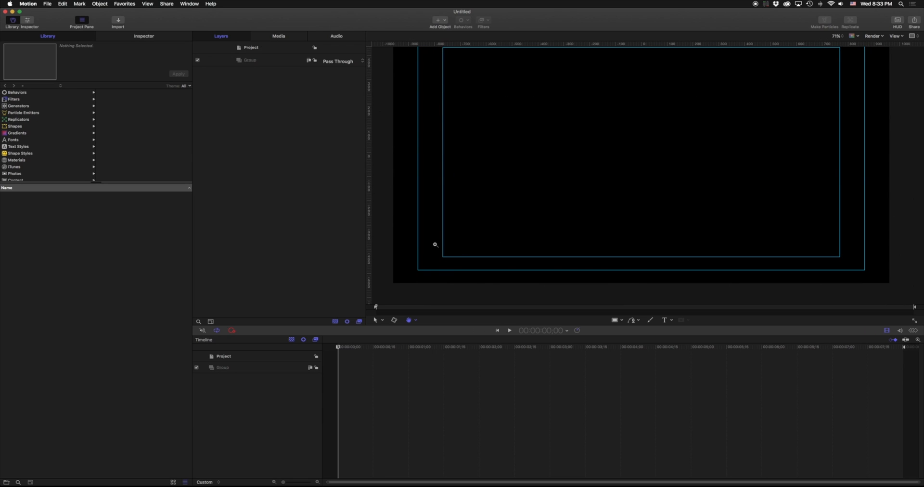
{"action": "mouse_move", "coordinate": [440, 259]}
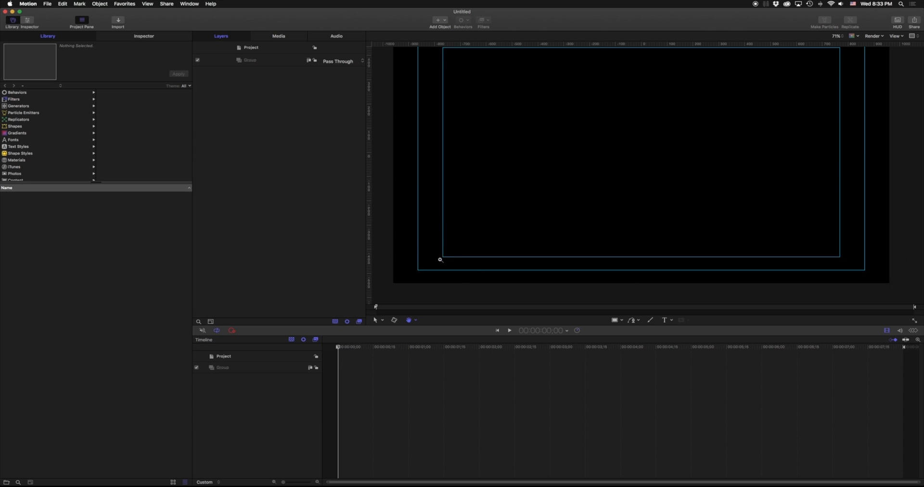
{"action": "mouse_move", "coordinate": [406, 248]}
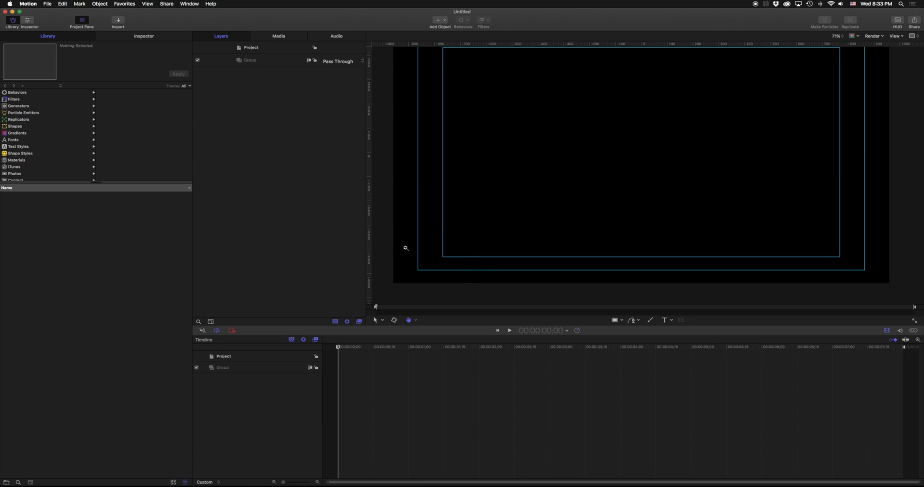
{"action": "mouse_move", "coordinate": [198, 114]}
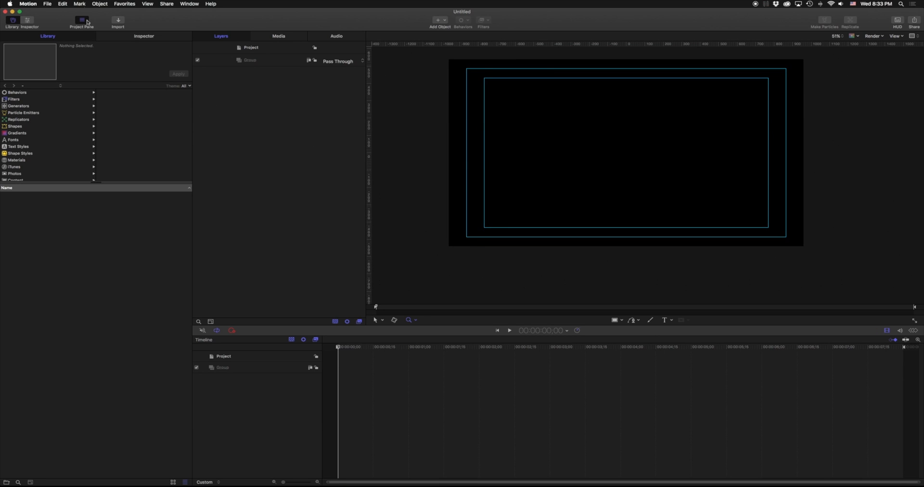
{"action": "mouse_move", "coordinate": [615, 320]}
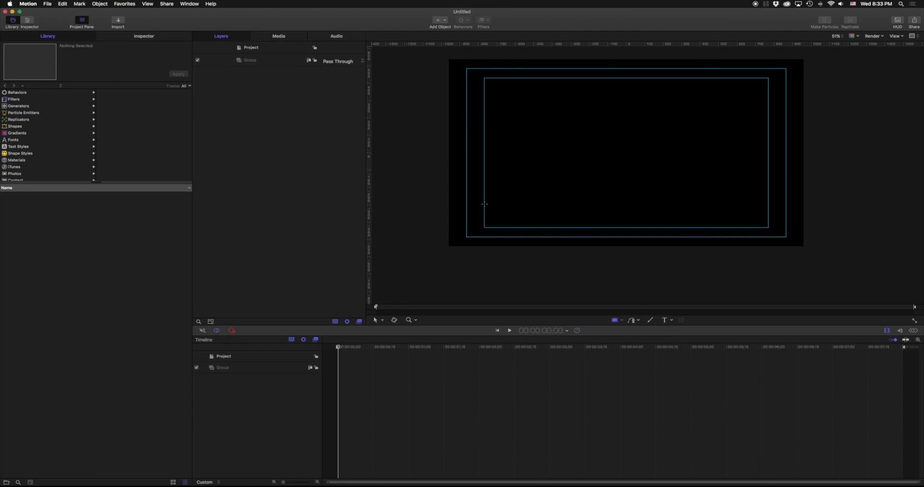
- Draw a wide bottom rectangle, naming the group 'Lower 3rd' and the shape 'Subtitle bar'
{"action": "left_click_drag", "start_coordinate": [483, 205], "coordinate": [710, 224]}
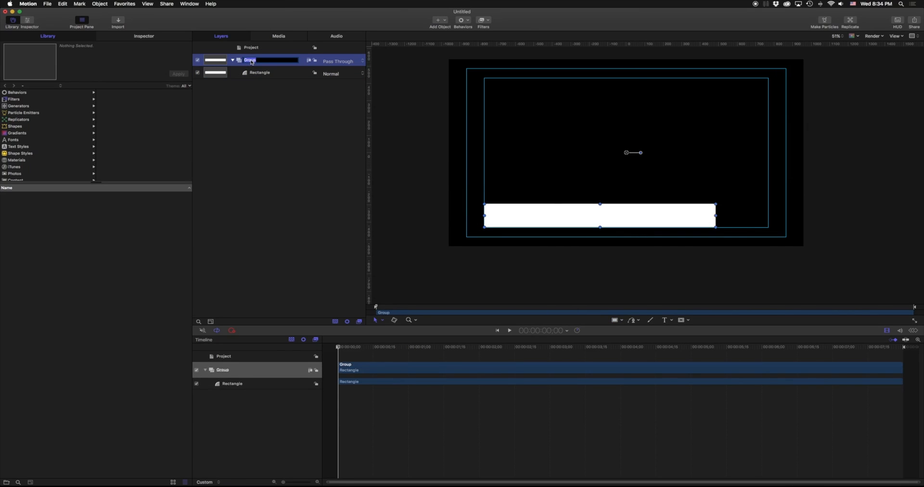
{"action": "type", "text": "Lower 3rd"}
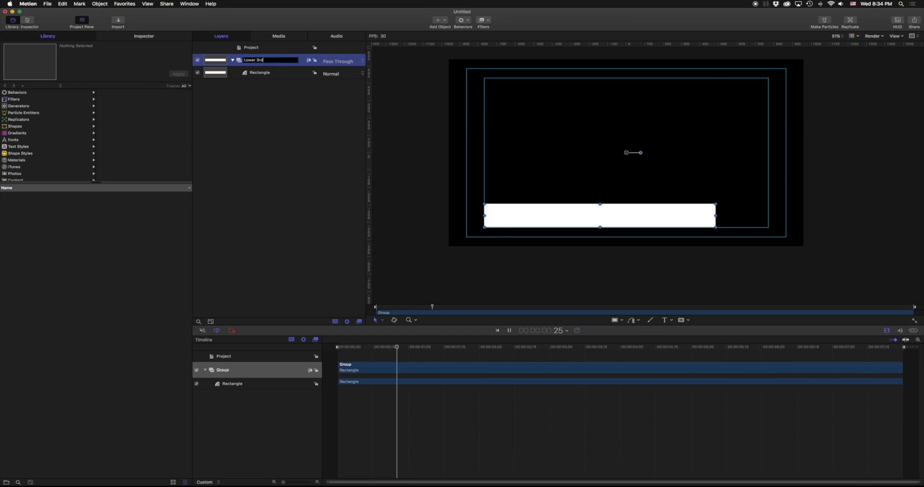
{"action": "left_click", "coordinate": [259, 72]}
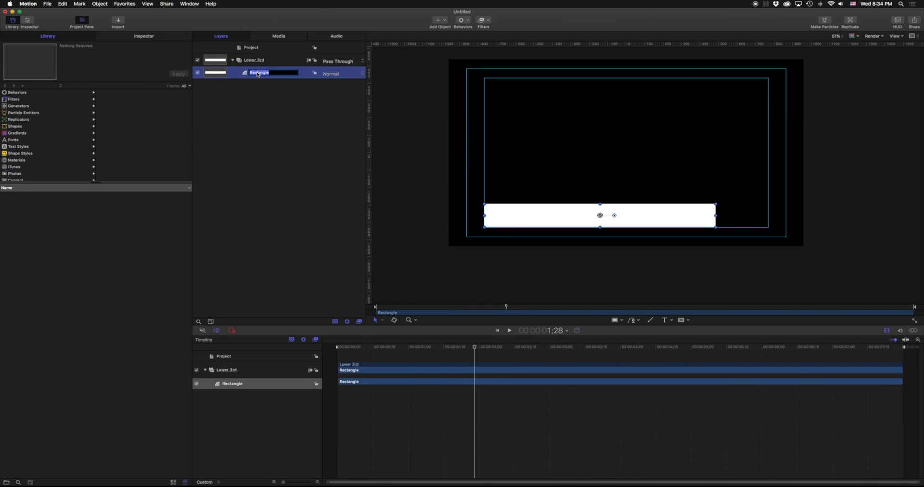
{"action": "type", "text": "Subtitle bar"}
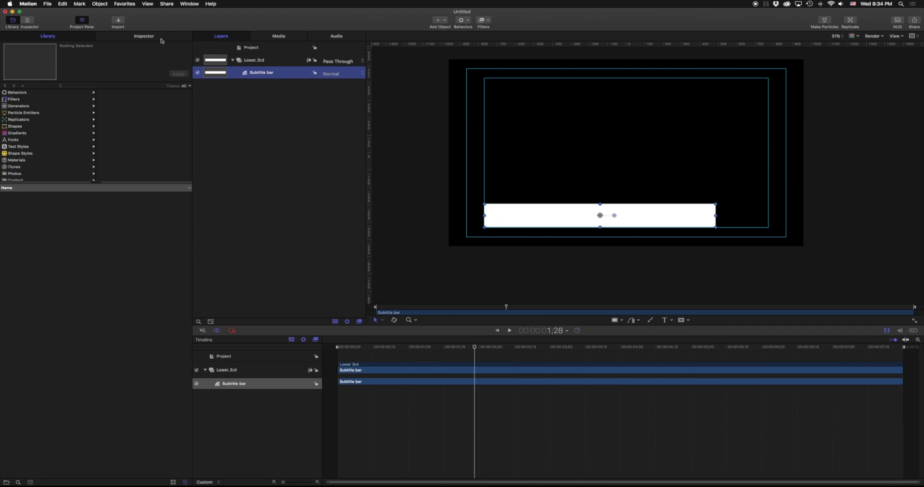
- Set the Subtitle bar's fill to a gradient and recolour its stops red with a white highlight
{"action": "left_click", "coordinate": [144, 35]}
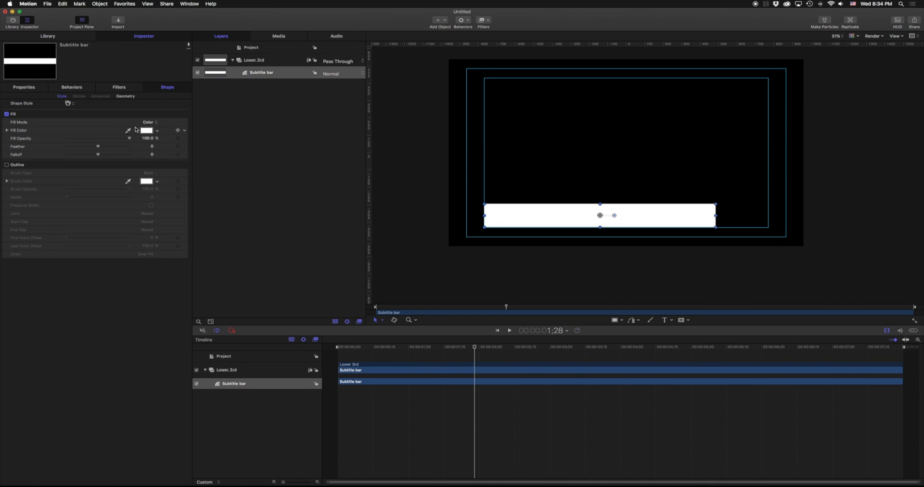
{"action": "left_click", "coordinate": [151, 122]}
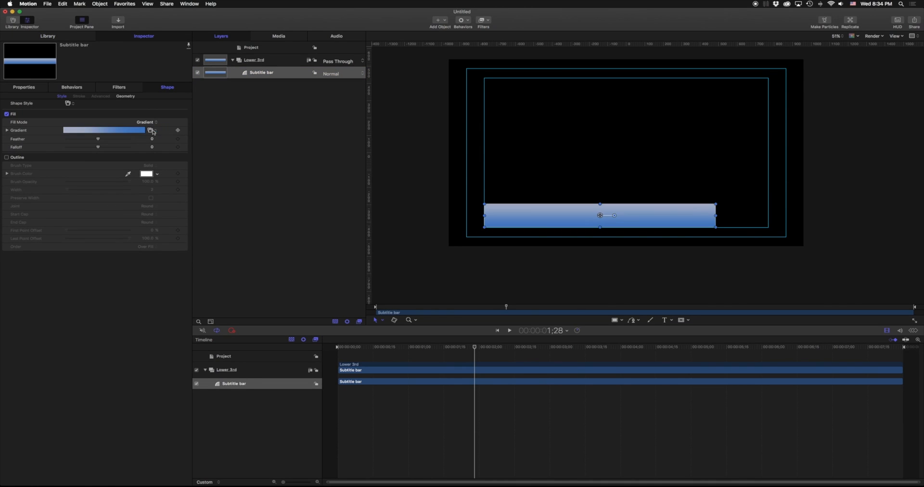
{"action": "left_click", "coordinate": [140, 130]}
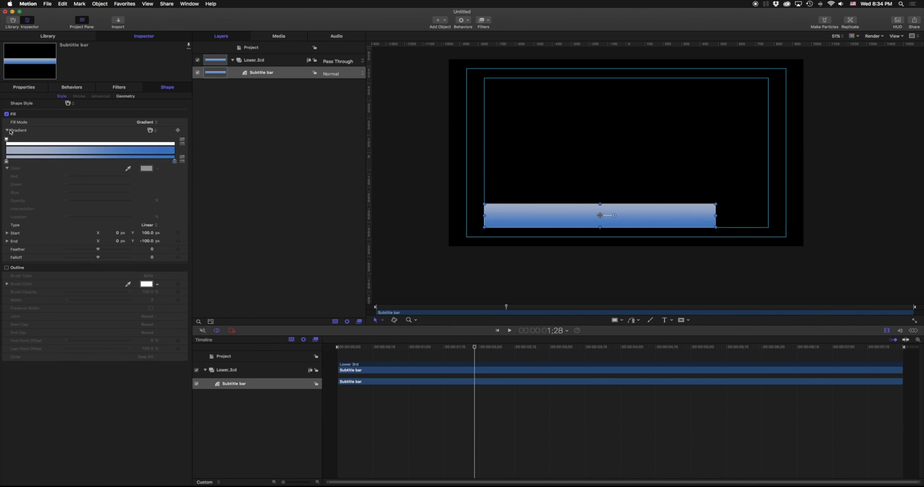
{"action": "left_click", "coordinate": [6, 169]}
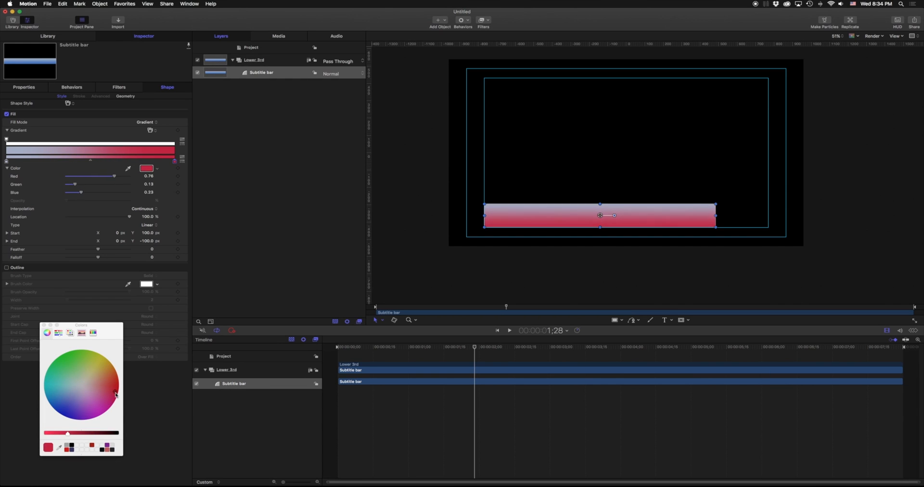
{"action": "left_click", "coordinate": [75, 389]}
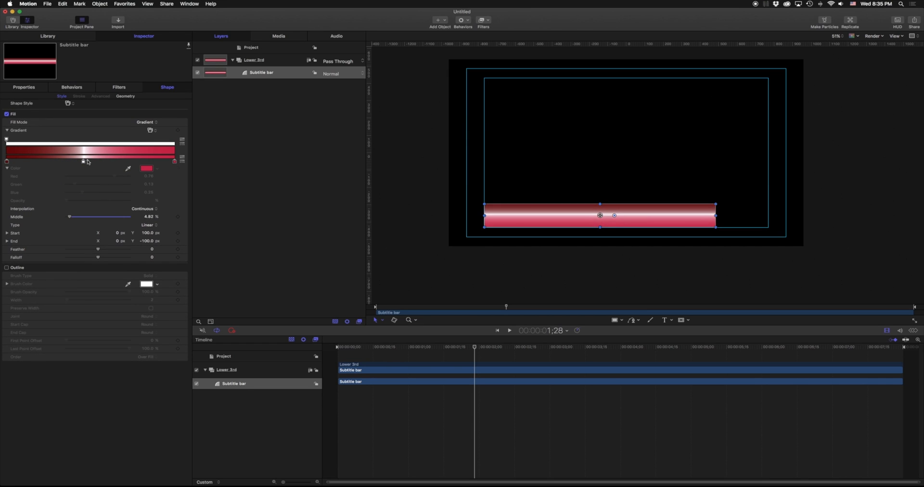
{"action": "left_click", "coordinate": [233, 383]}
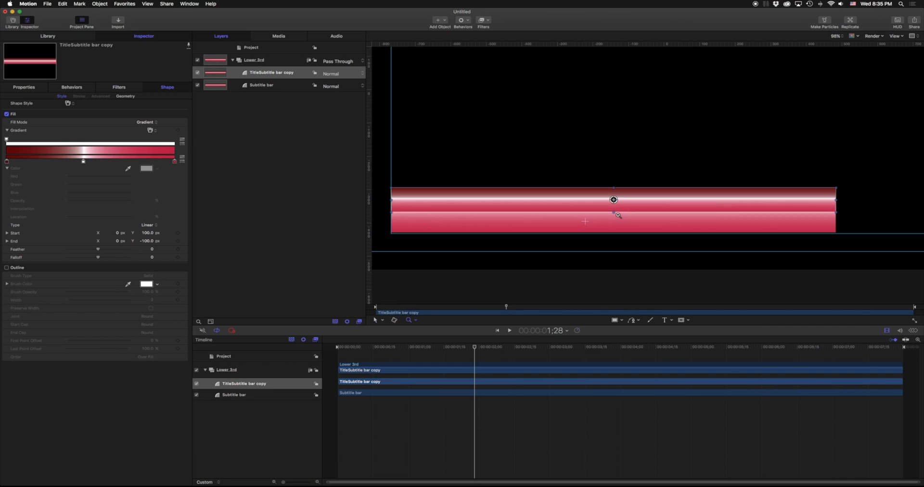
- Make the copied bar solid black and show the canvas background as transparent
{"action": "left_click", "coordinate": [613, 199]}
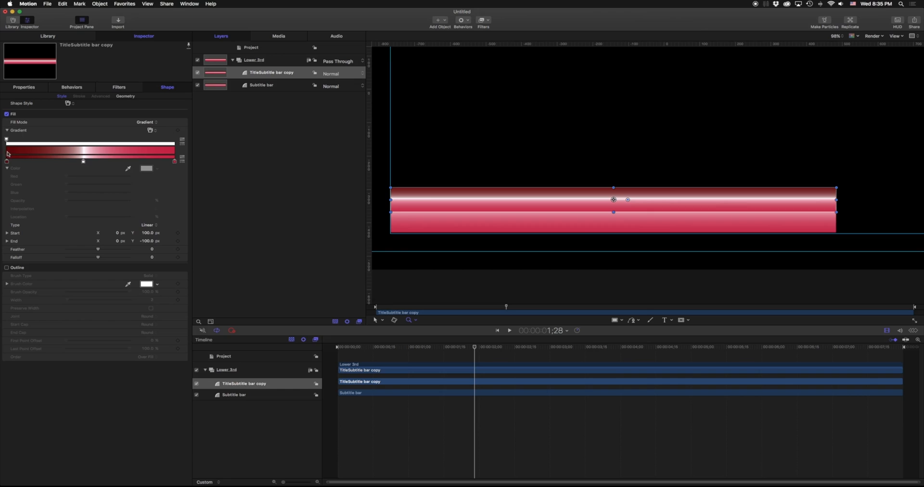
{"action": "left_click", "coordinate": [146, 122]}
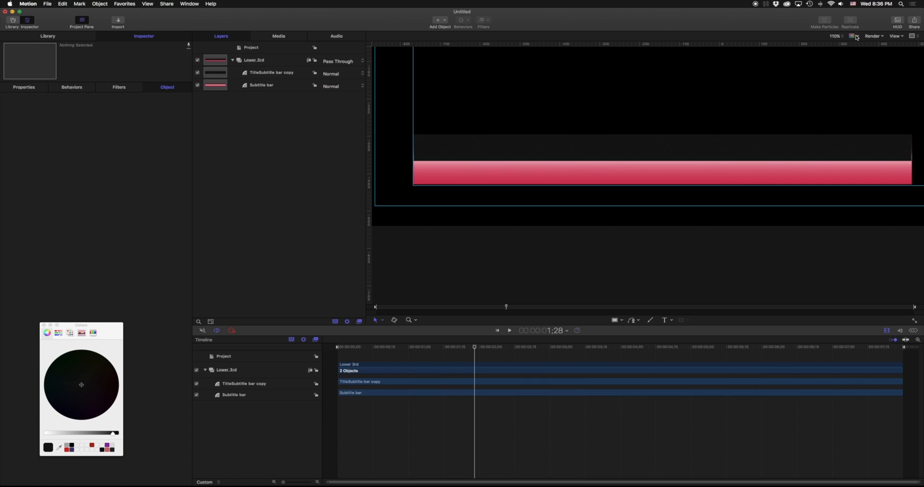
{"action": "left_click", "coordinate": [877, 36]}
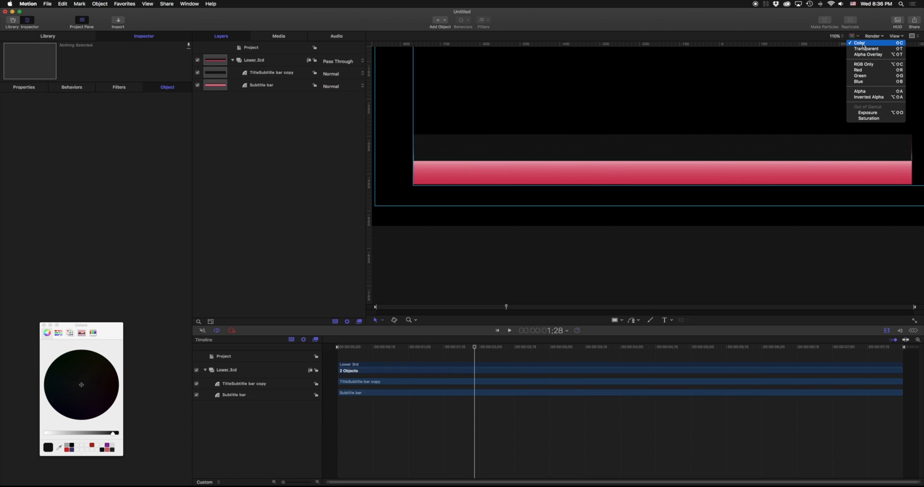
{"action": "left_click", "coordinate": [866, 48]}
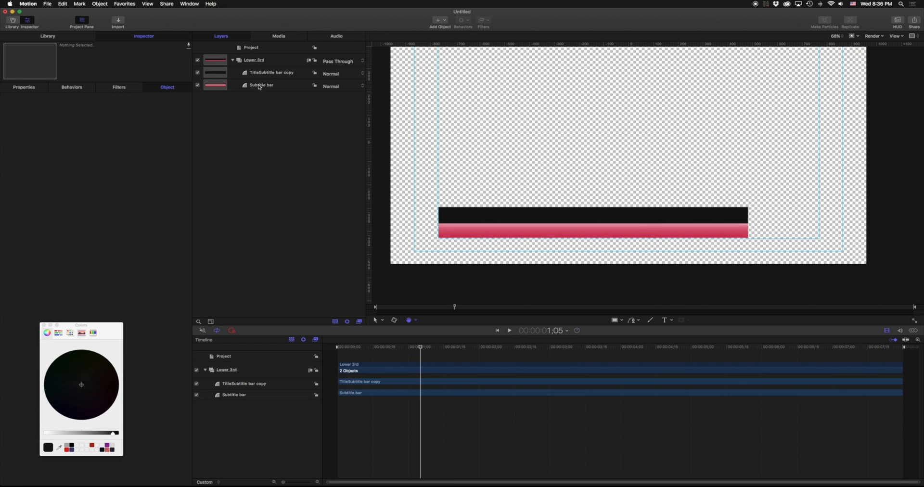
- Rename the dark copied bar layer to 'Title Bar'
{"action": "double_click", "coordinate": [269, 72]}
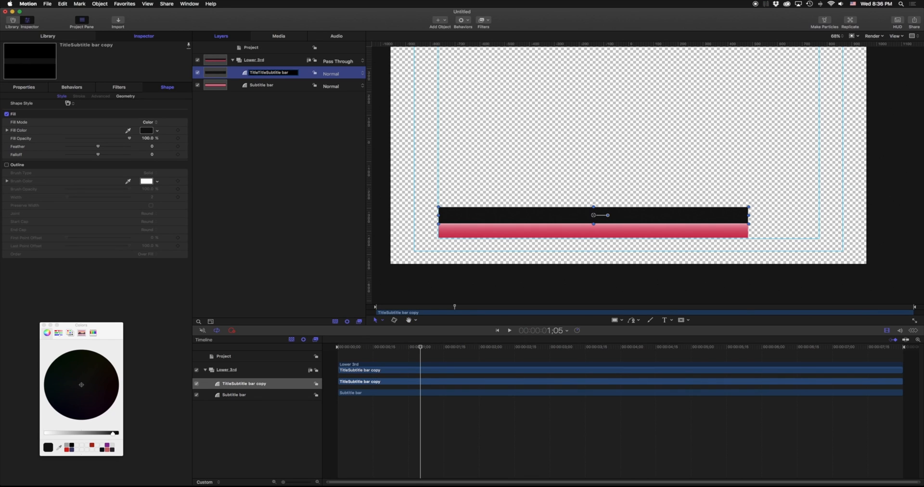
{"action": "type", "text": "Title Bar"}
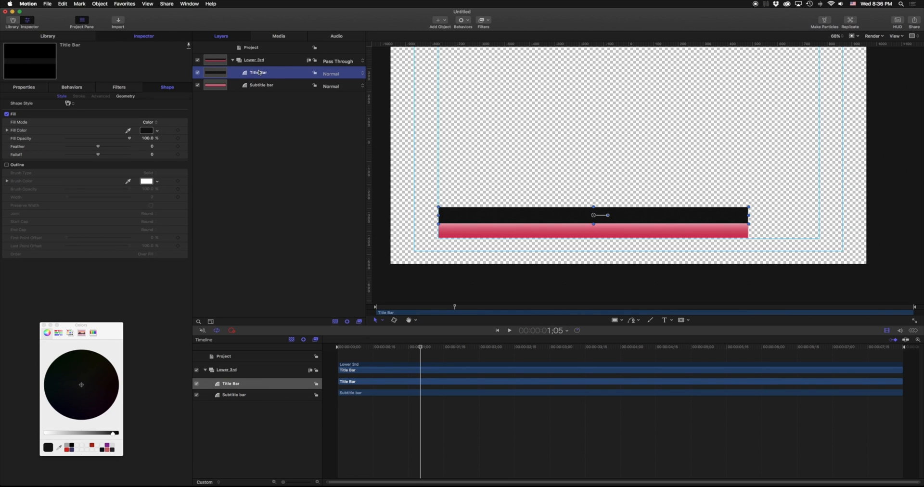
{"action": "mouse_move", "coordinate": [258, 72]}
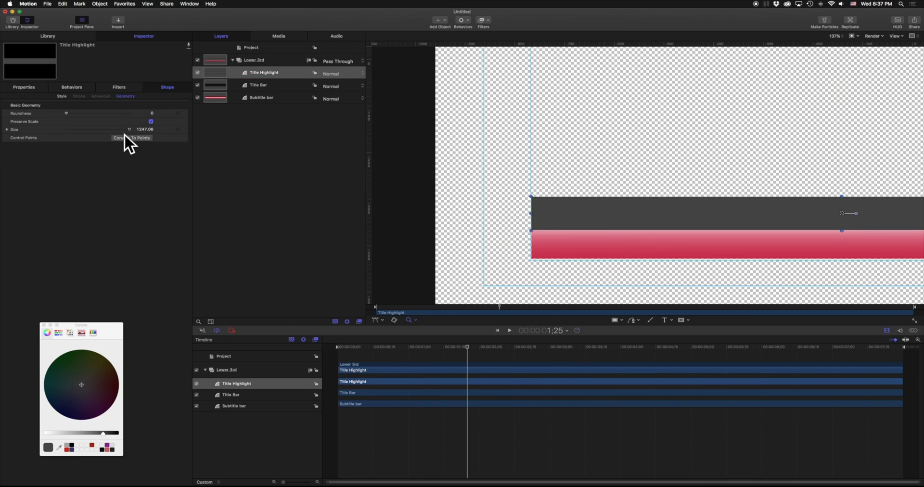
- Convert the highlight rectangle to points and smooth its two bottom corner points
{"action": "left_click", "coordinate": [23, 86]}
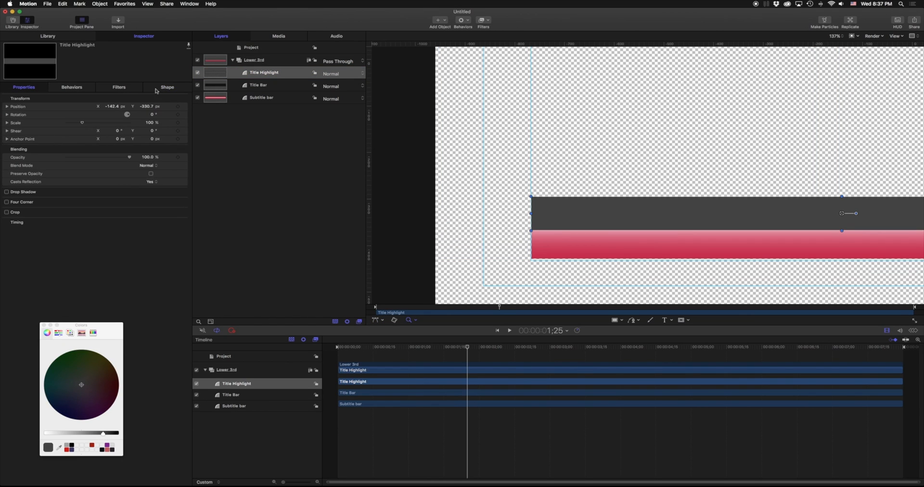
{"action": "left_click", "coordinate": [168, 87]}
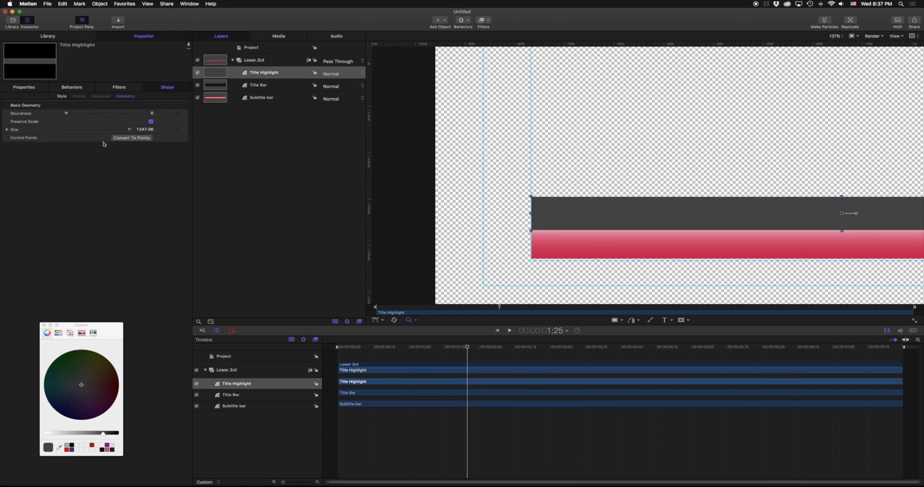
{"action": "left_click", "coordinate": [132, 137]}
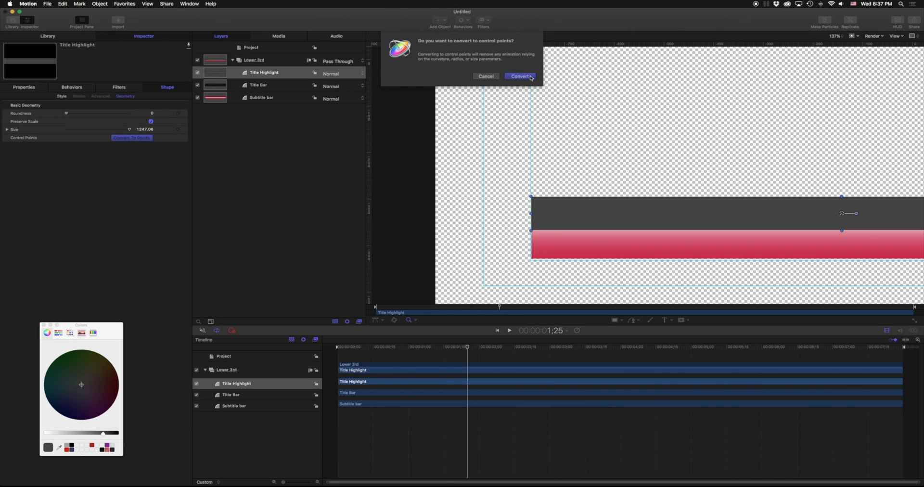
{"action": "left_click", "coordinate": [519, 77]}
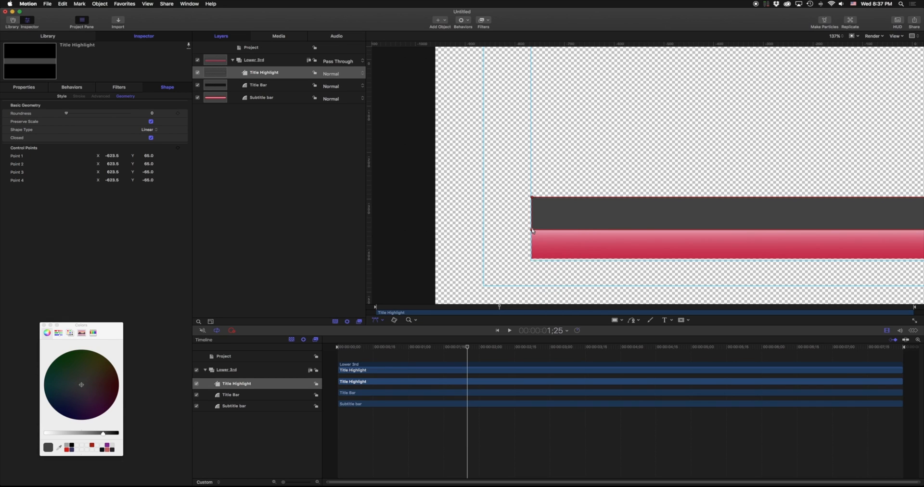
{"action": "right_click", "coordinate": [532, 231]}
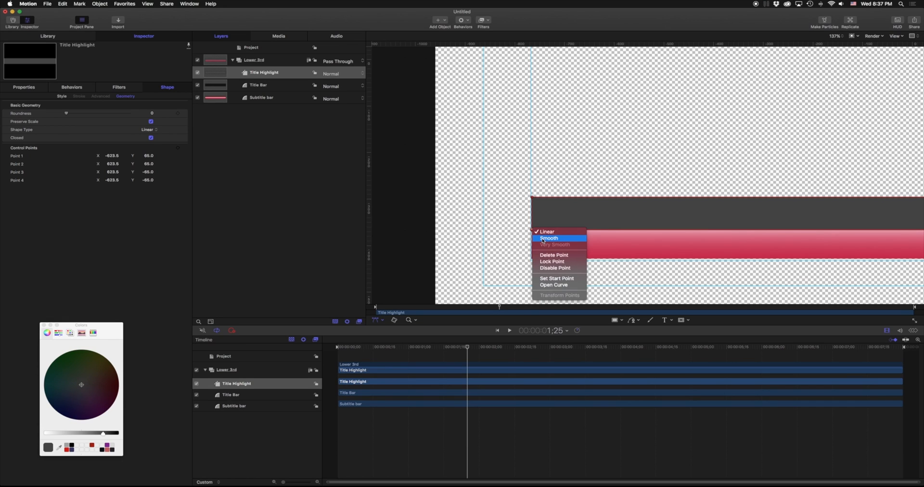
{"action": "left_click", "coordinate": [549, 238]}
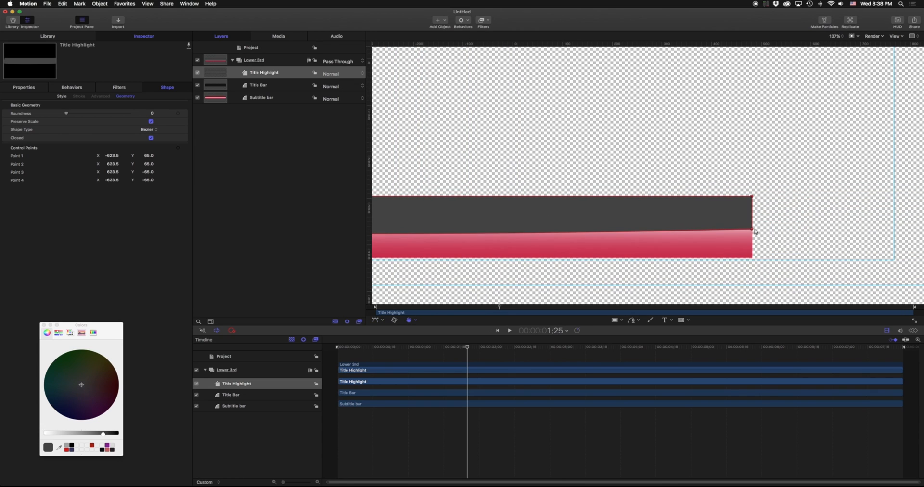
{"action": "right_click", "coordinate": [755, 232]}
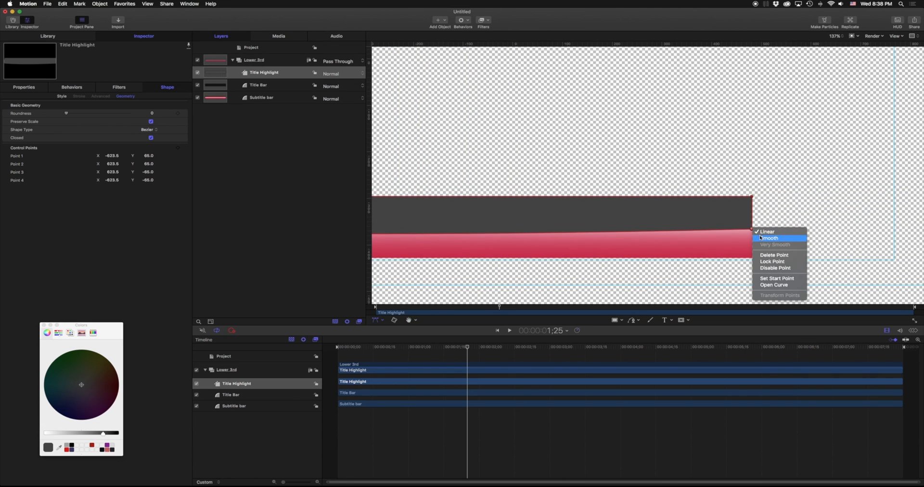
{"action": "left_click", "coordinate": [767, 238]}
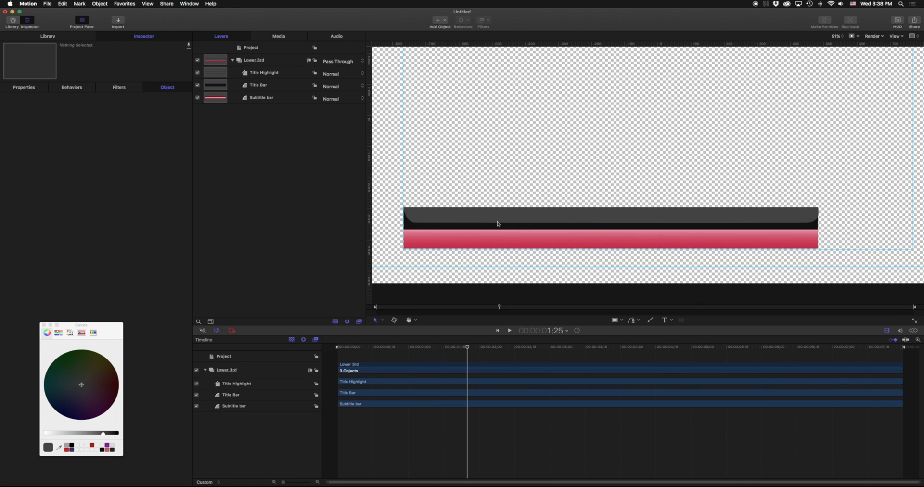
{"action": "mouse_move", "coordinate": [304, 230]}
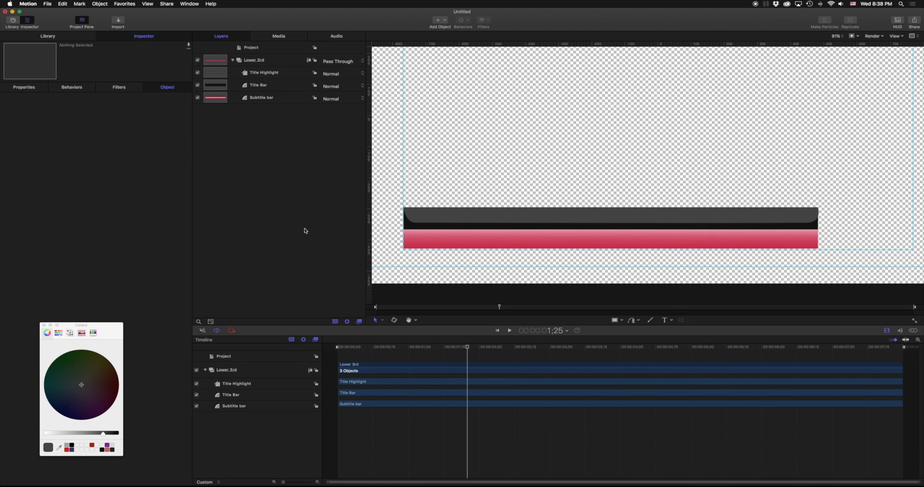
- Lower the highlight's opacity to about 27% in Properties and preview the bars
{"action": "left_click", "coordinate": [258, 85]}
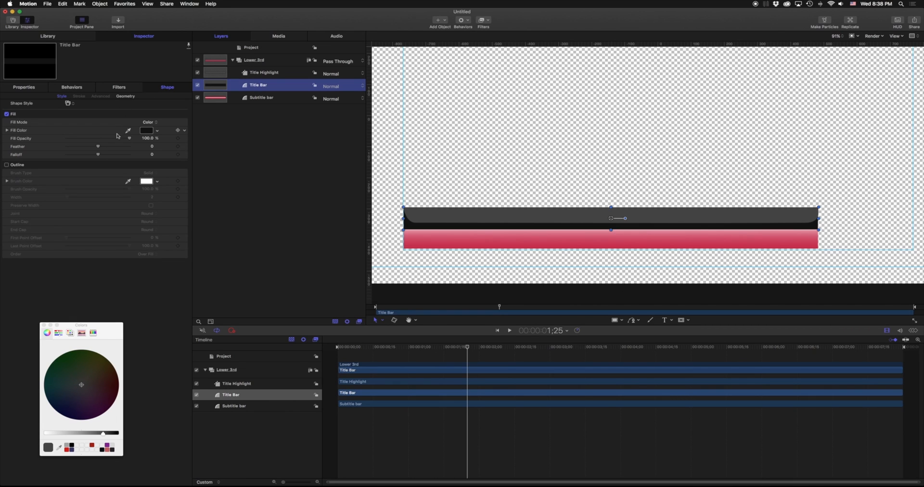
{"action": "left_click", "coordinate": [23, 86]}
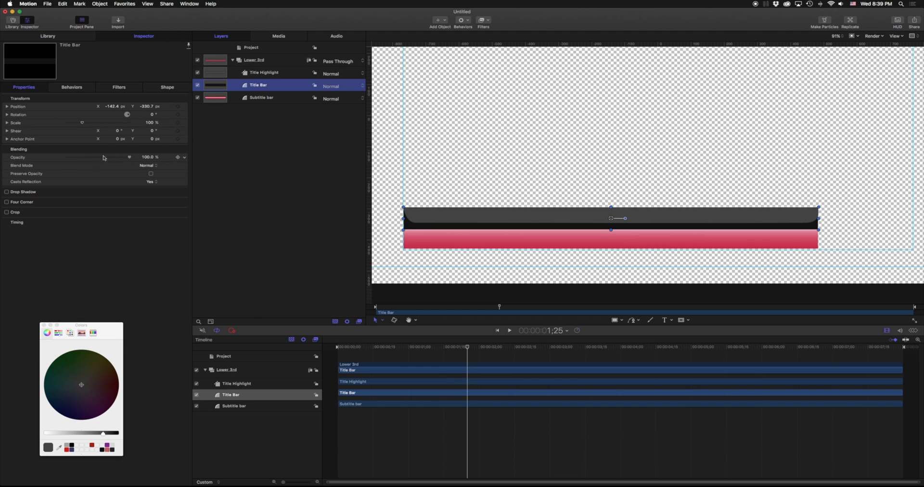
{"action": "left_click_drag", "start_coordinate": [129, 157], "coordinate": [123, 157]}
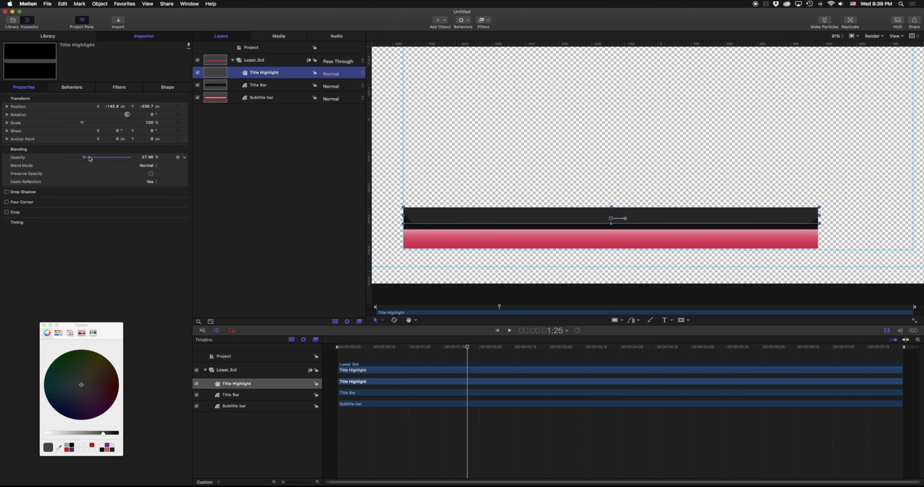
{"action": "left_click", "coordinate": [294, 189]}
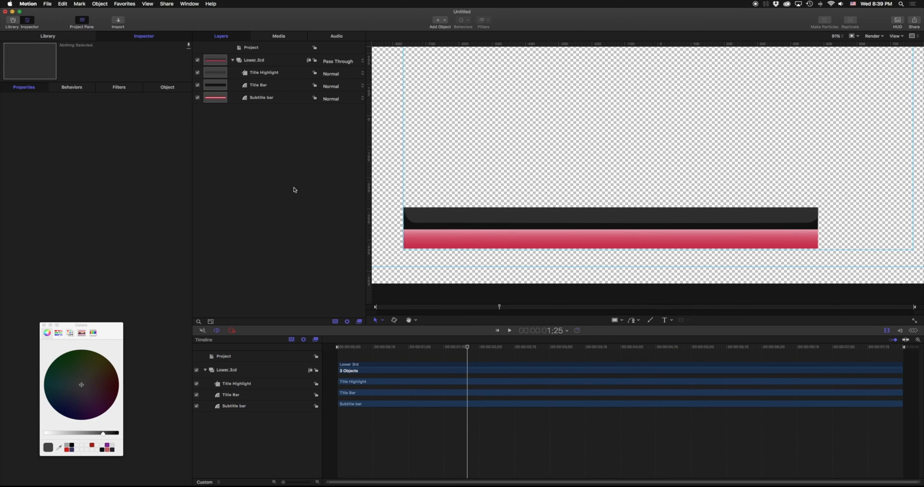
{"action": "mouse_move", "coordinate": [265, 331]}
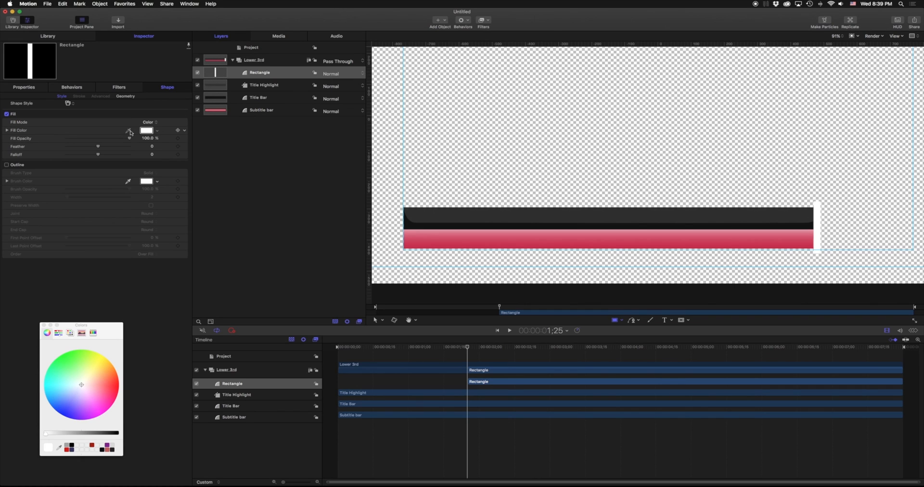
- Colour the new vertical rectangle's fill red to match the subtitle bar
{"action": "left_click", "coordinate": [111, 391]}
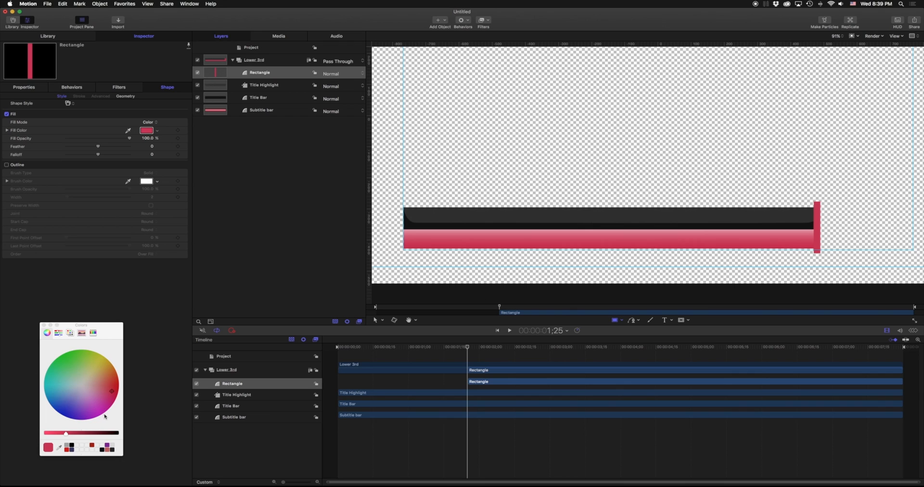
{"action": "left_click", "coordinate": [261, 110]}
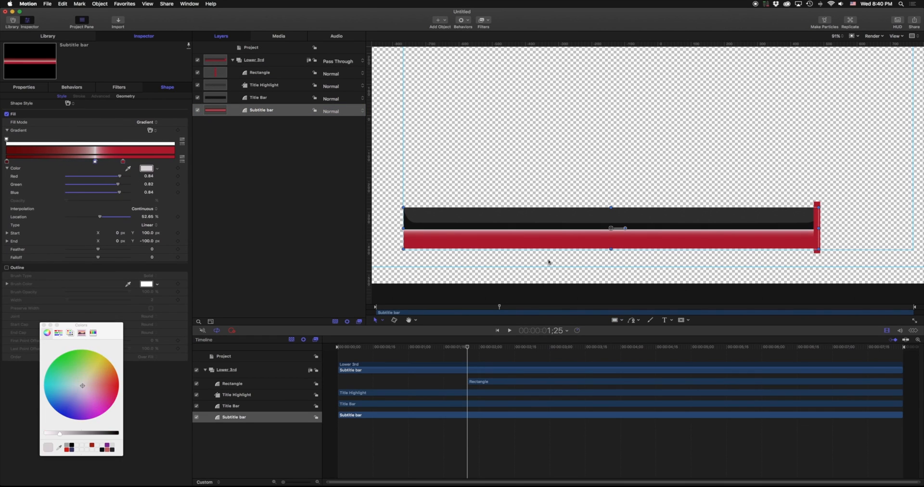
{"action": "mouse_move", "coordinate": [298, 74]}
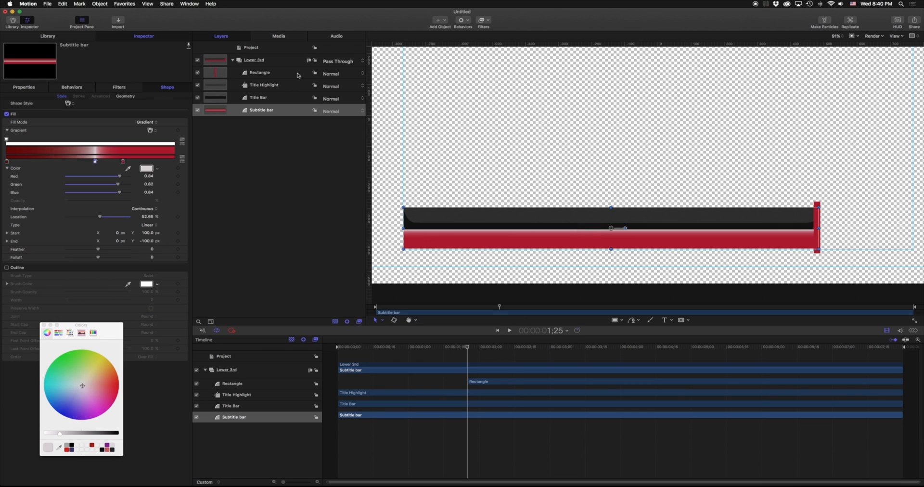
{"action": "mouse_move", "coordinate": [576, 245]}
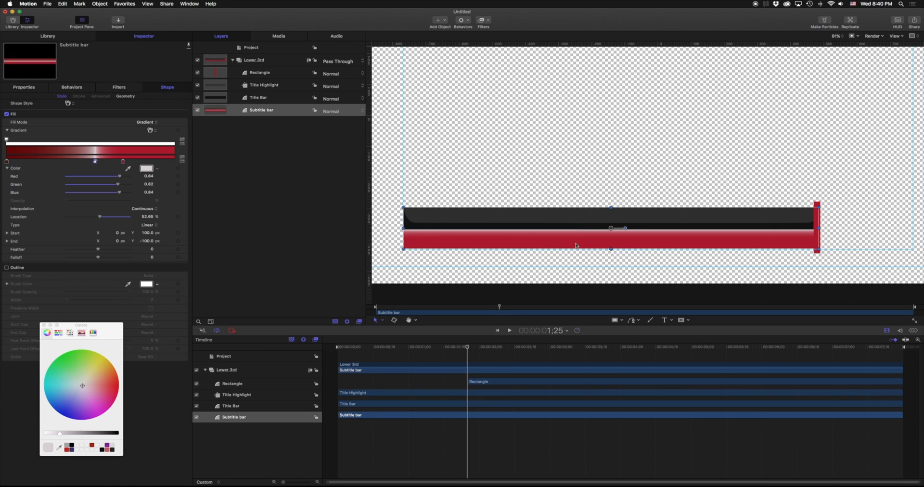
{"action": "mouse_move", "coordinate": [683, 242]}
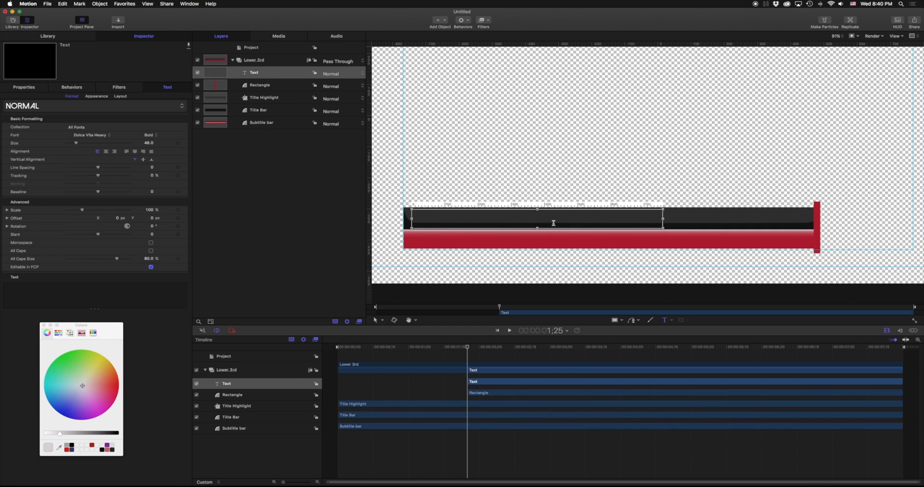
{"action": "type", "text": "Stanislaw Robert Luberda"}
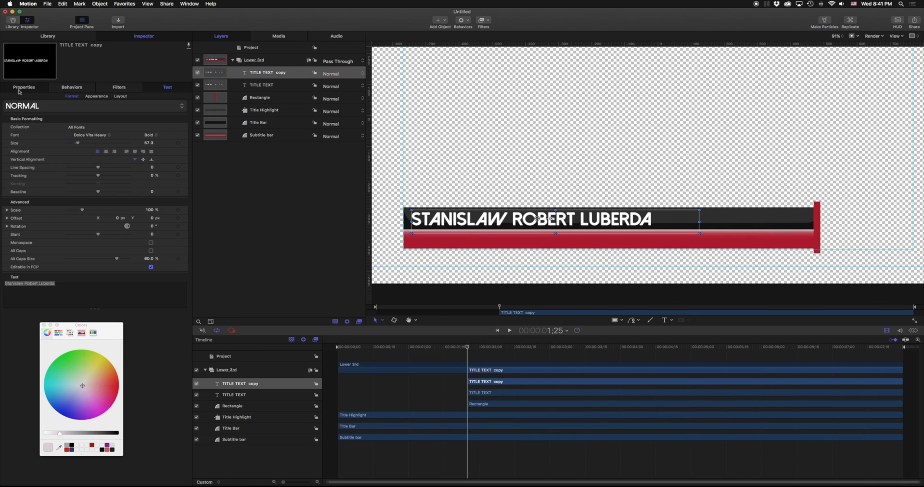
{"action": "left_click", "coordinate": [23, 86]}
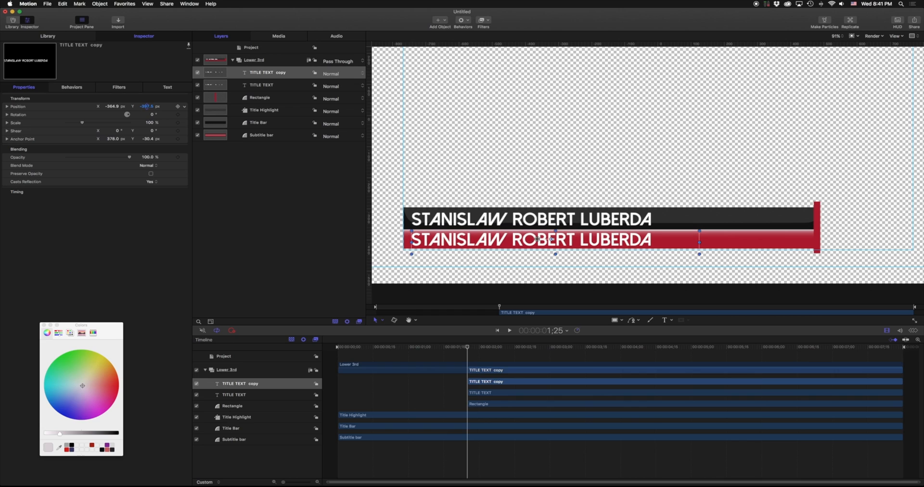
- Rename the copied text layer to SUBTITLE TEXT
{"action": "double_click", "coordinate": [268, 72]}
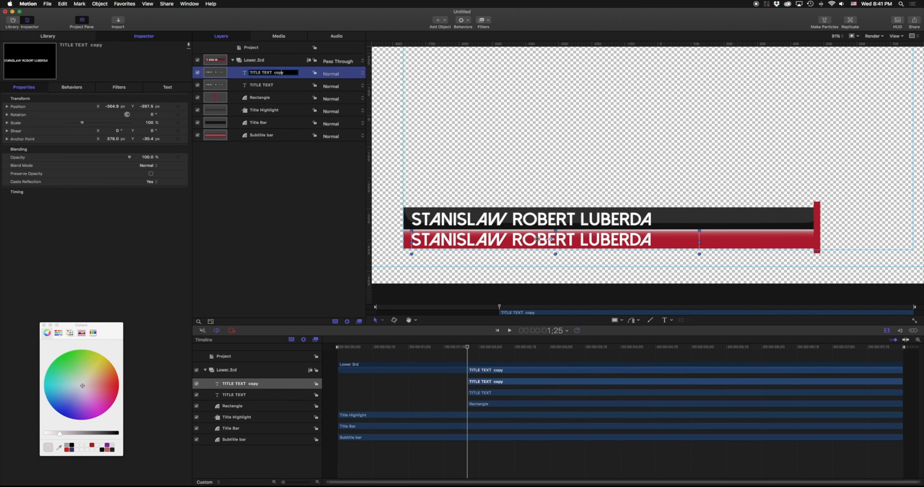
{"action": "type", "text": "SUBTITLE TEXT"}
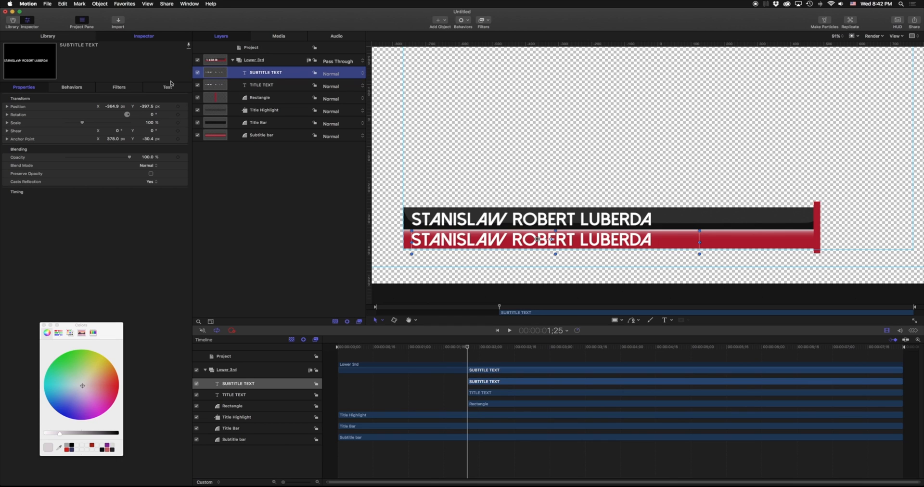
{"action": "left_click", "coordinate": [168, 86]}
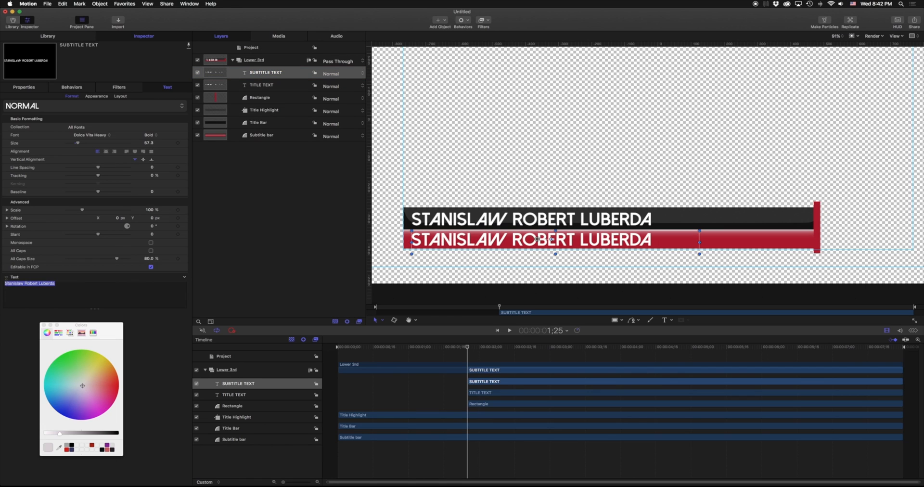
- Change the subtitle wording to AV-ULTRA at size 50.0
{"action": "type", "text": "AV-ULTRA"}
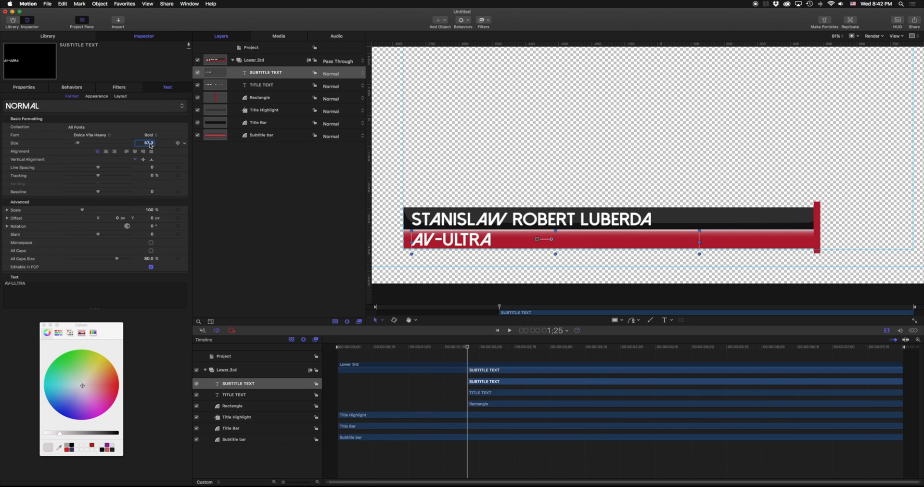
{"action": "type", "text": "50.0"}
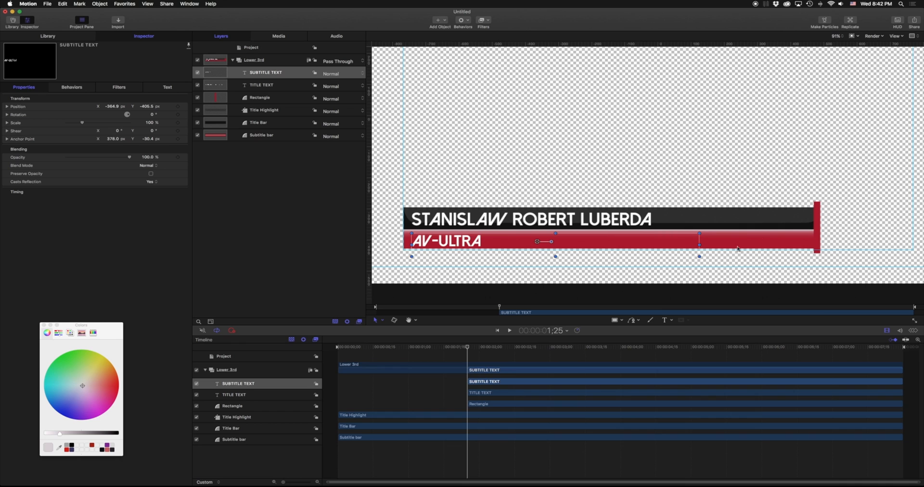
{"action": "left_click", "coordinate": [541, 171]}
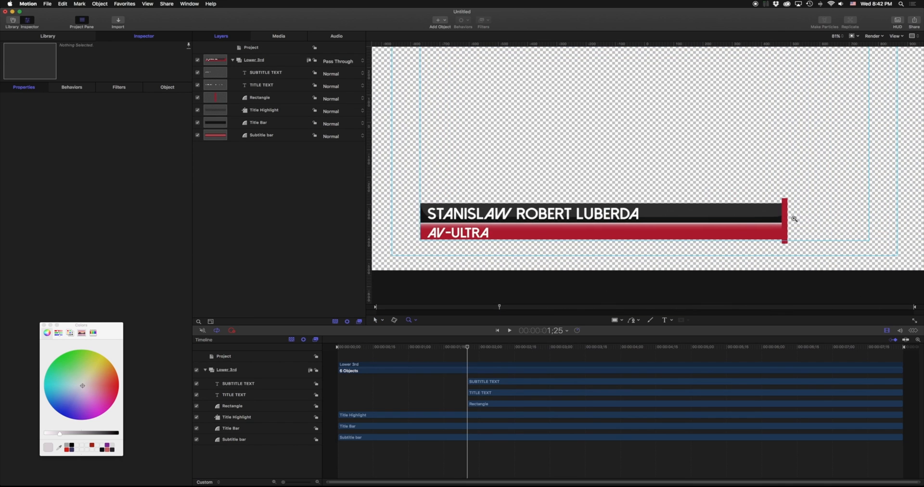
- Rename the vertical rectangle layer to Reveal bar and turn on its drop shadow
{"action": "left_click", "coordinate": [259, 98]}
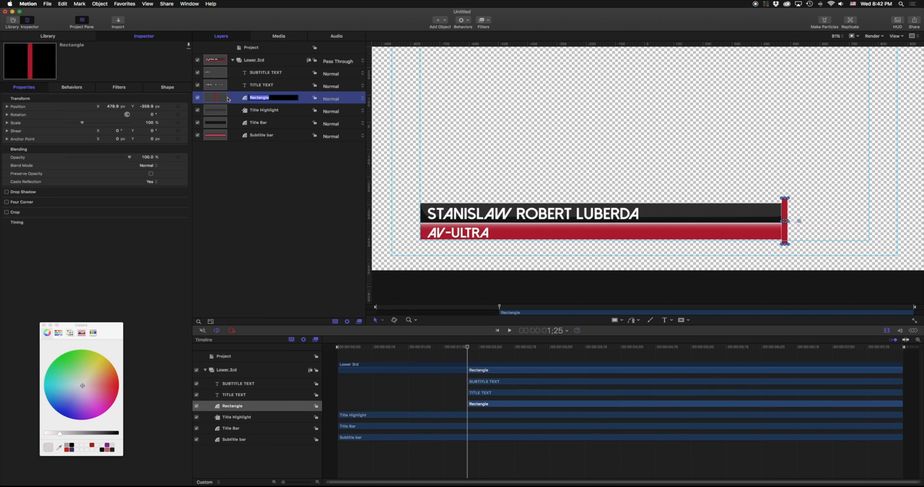
{"action": "type", "text": "Reveal bar"}
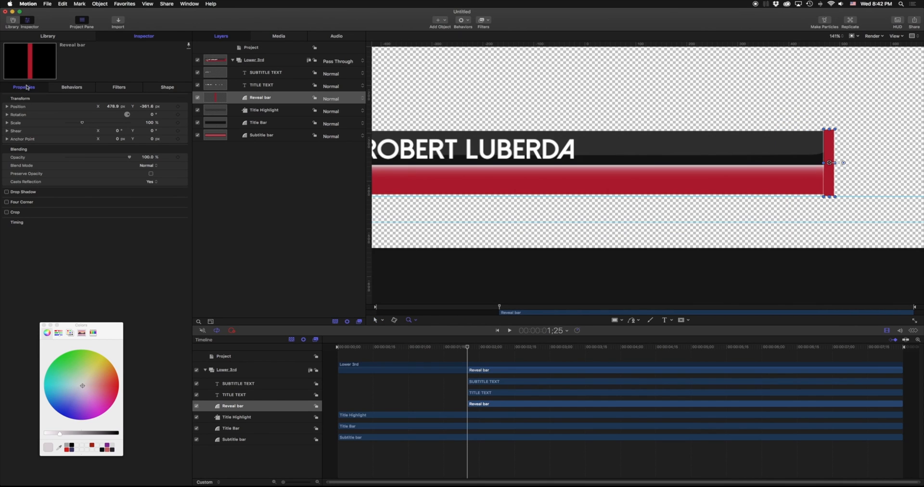
{"action": "left_click", "coordinate": [6, 191]}
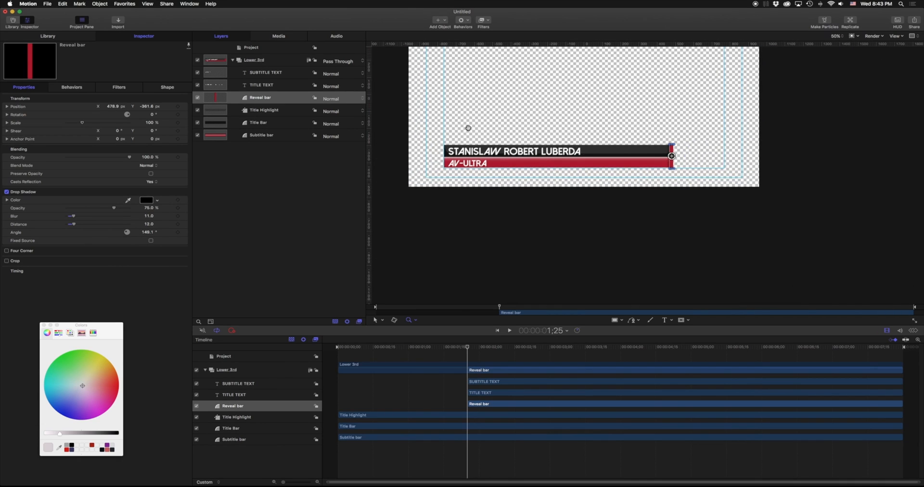
{"action": "left_click", "coordinate": [99, 3]}
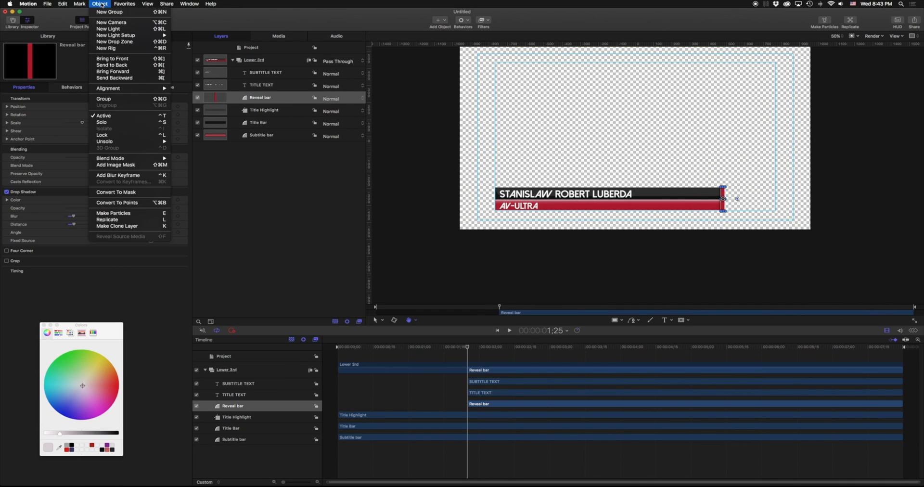
- Add a new drop zone and name its layer LOGO
{"action": "left_click", "coordinate": [114, 42]}
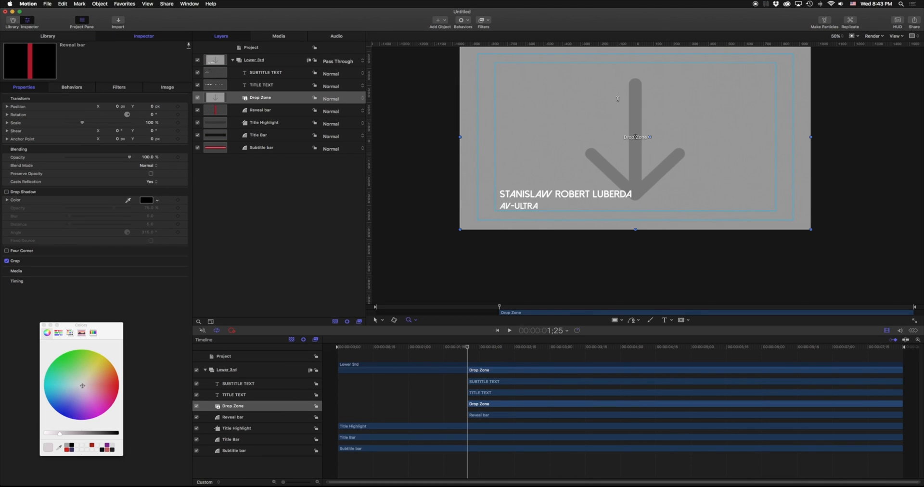
{"action": "double_click", "coordinate": [260, 97]}
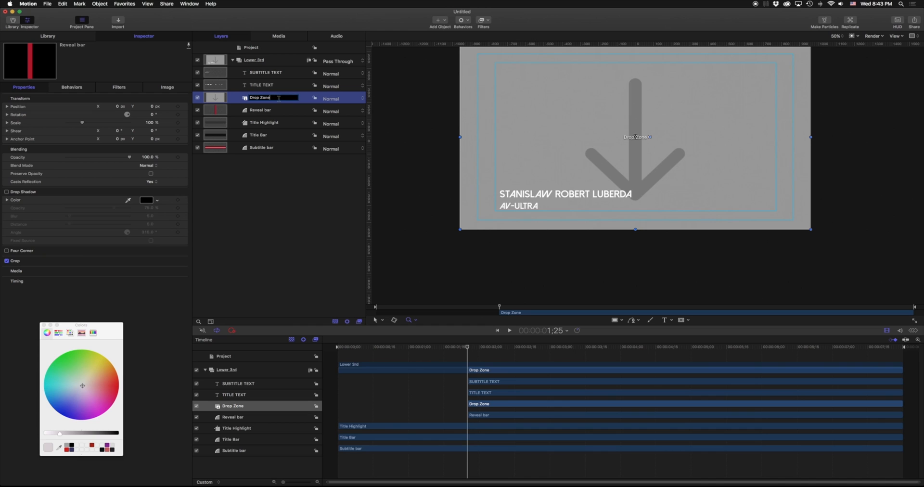
{"action": "type", "text": "LOGO"}
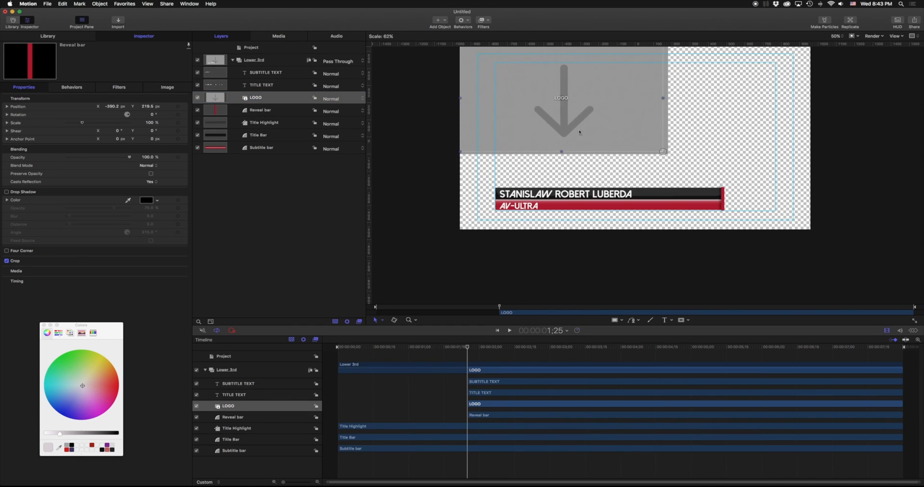
- Shrink the LOGO drop zone to a small box and shift the bars so it sits at their left
{"action": "left_click_drag", "start_coordinate": [561, 109], "coordinate": [470, 199]}
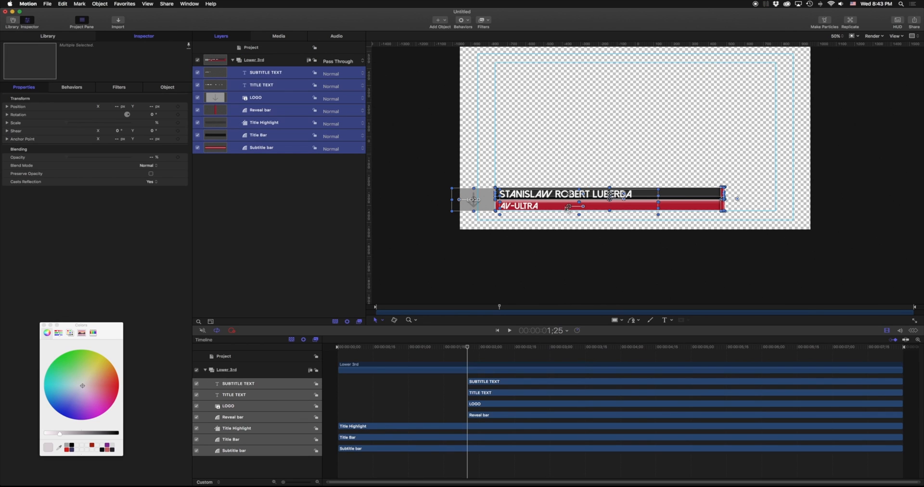
{"action": "left_click_drag", "start_coordinate": [569, 206], "coordinate": [587, 206]}
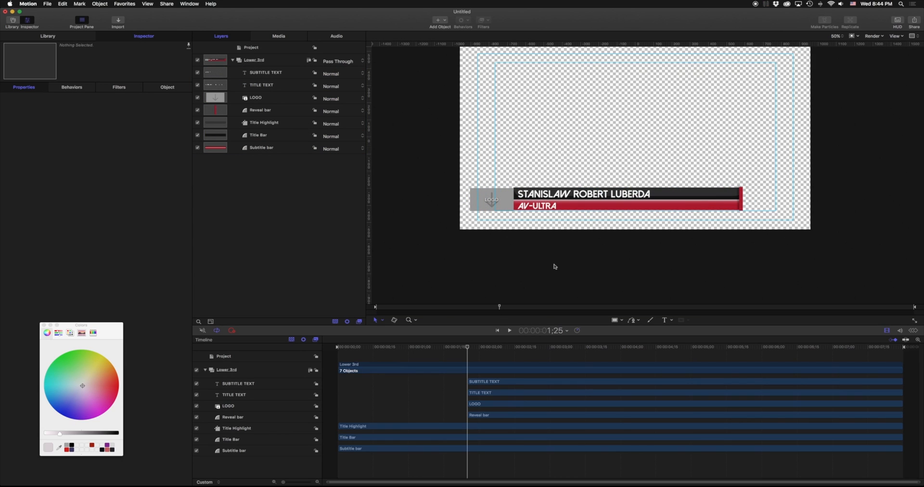
{"action": "mouse_move", "coordinate": [481, 214]}
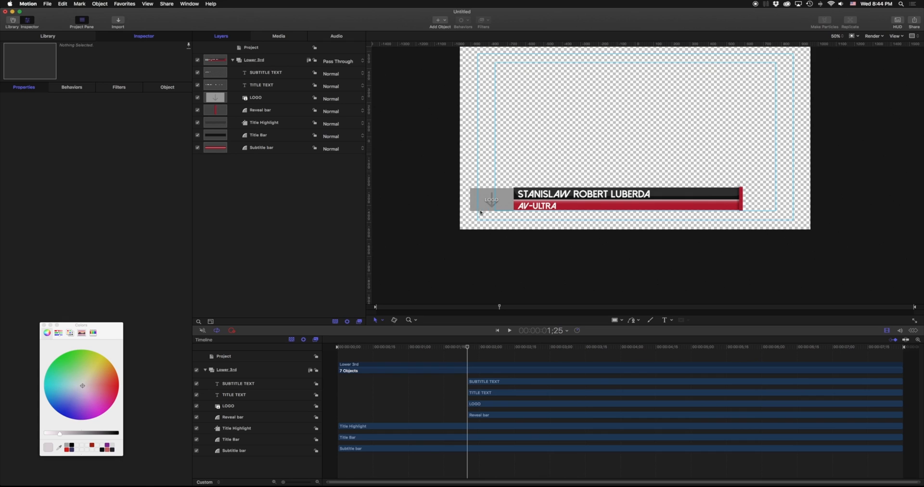
- Select the LOGO drop zone and adjust how the YouTube logo image fills it
{"action": "left_click", "coordinate": [256, 97]}
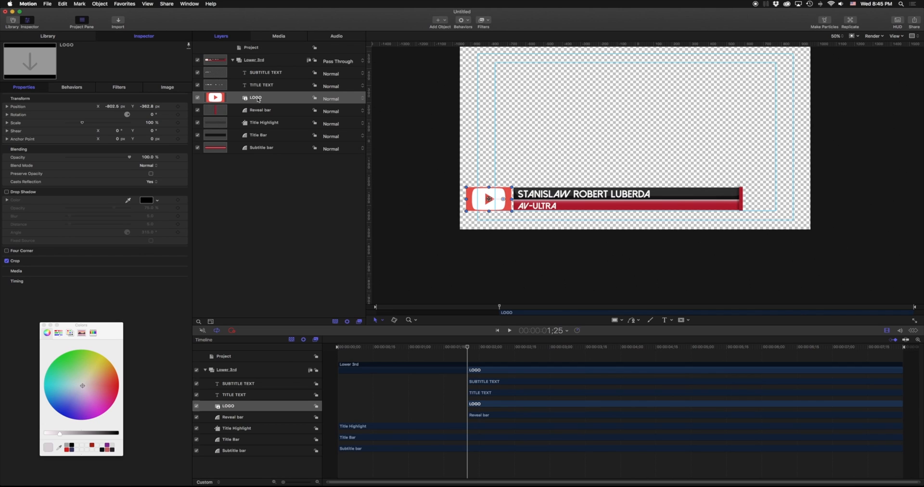
{"action": "left_click", "coordinate": [168, 88]}
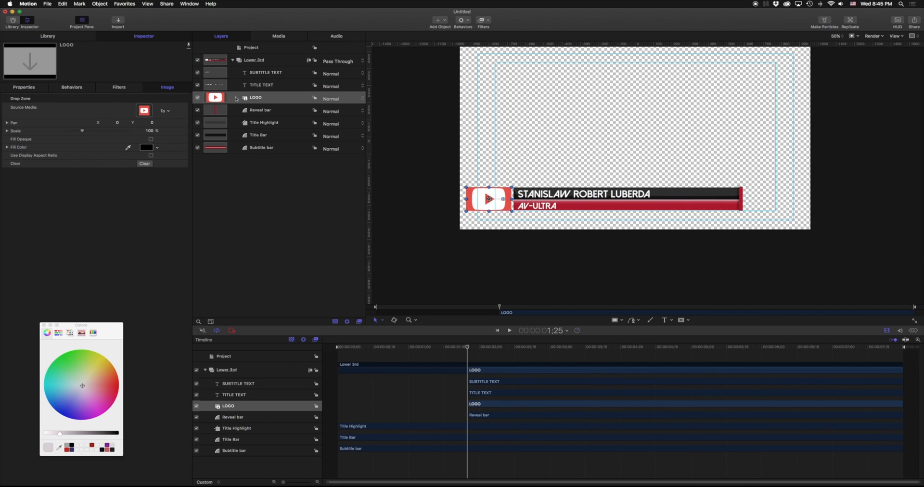
{"action": "left_click", "coordinate": [150, 130]}
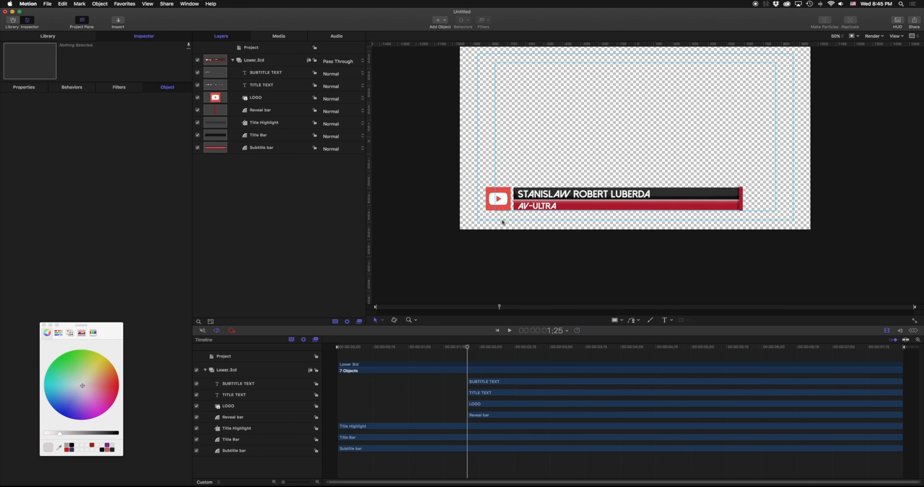
{"action": "mouse_move", "coordinate": [443, 373]}
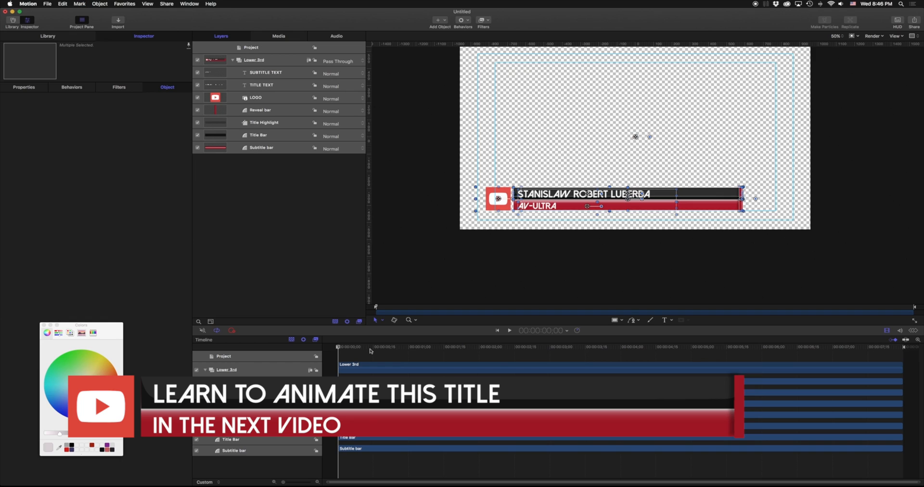
{"action": "left_click", "coordinate": [206, 369]}
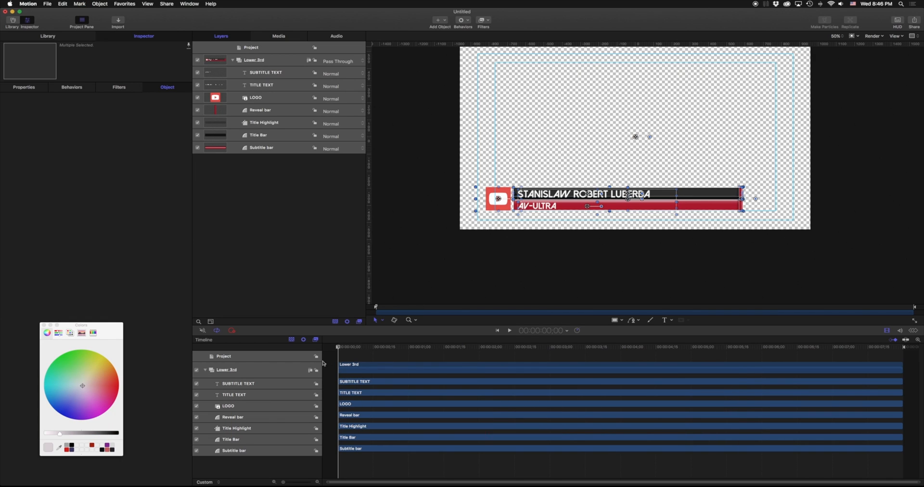